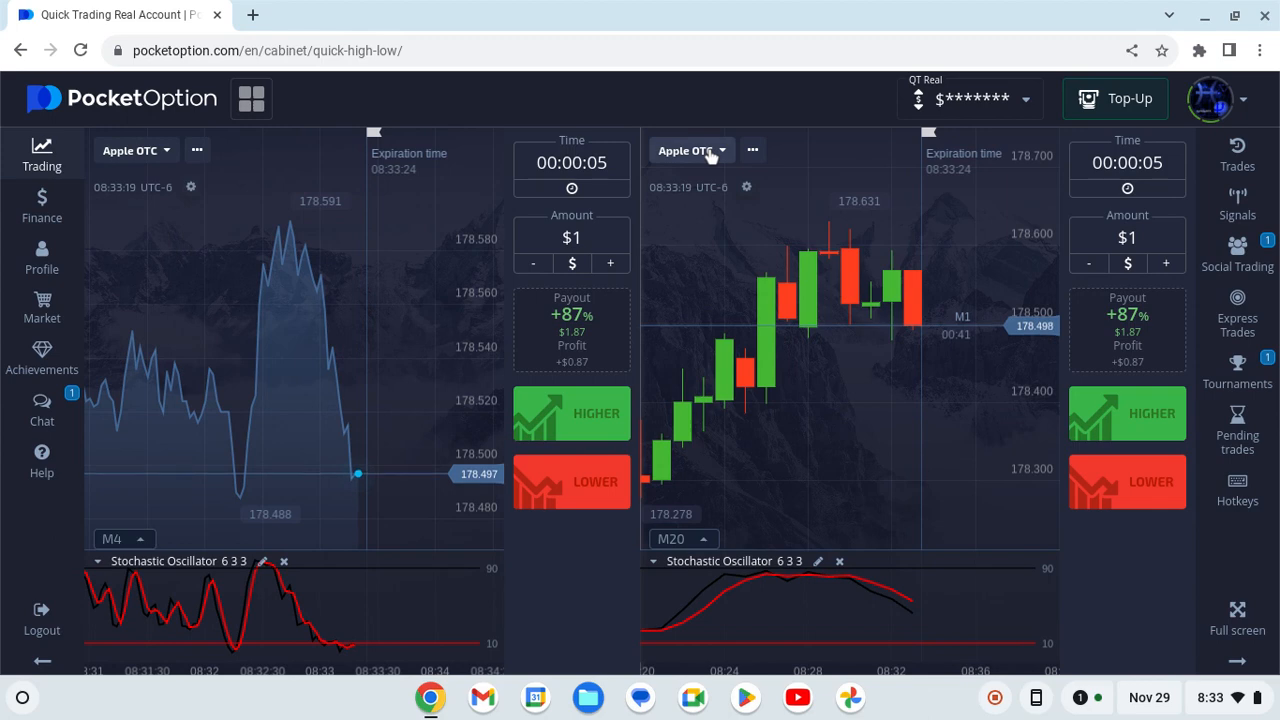
# Step: Set the right and left charts to American Express OTC and open the account profile
pyautogui.click(690, 150)
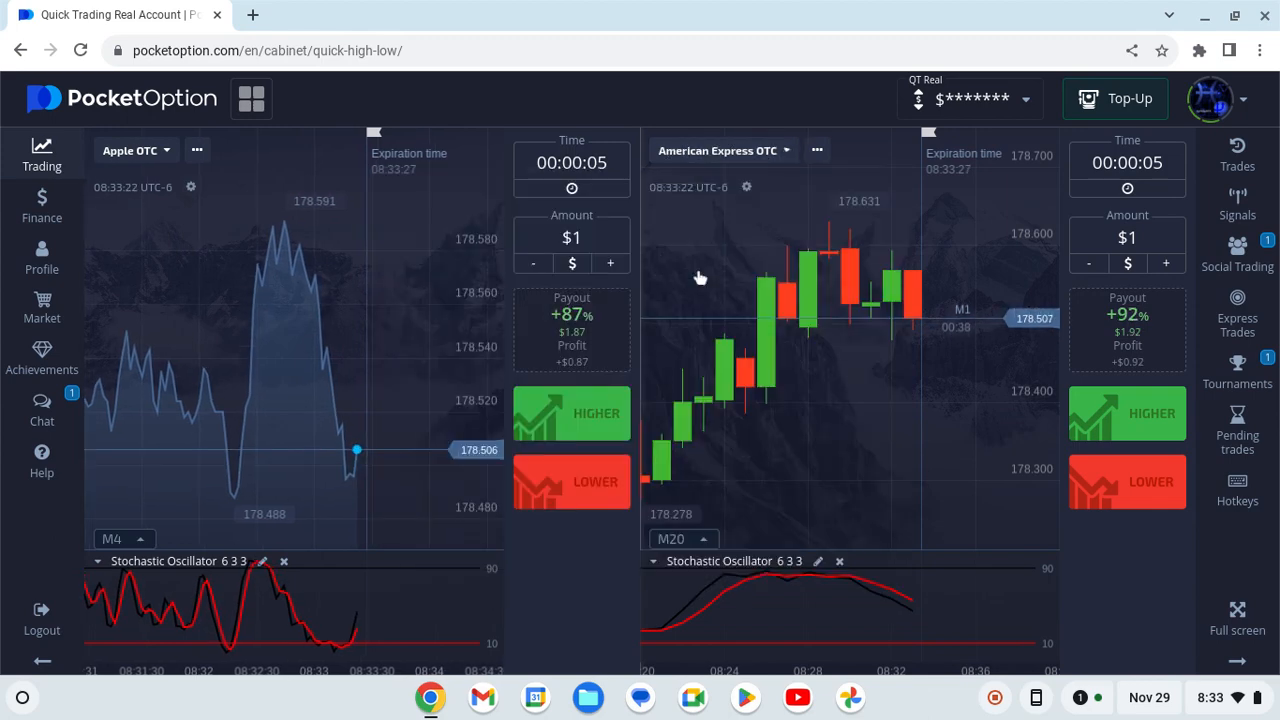
pyautogui.click(130, 150)
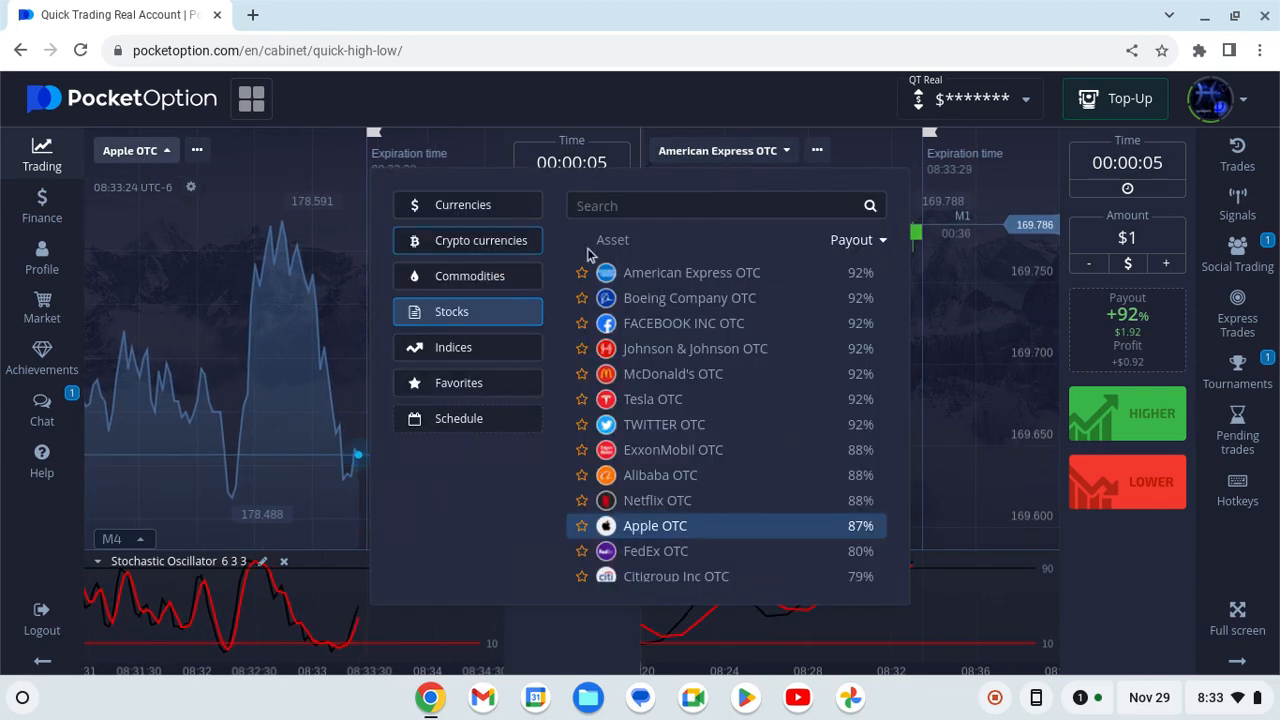
pyautogui.click(691, 272)
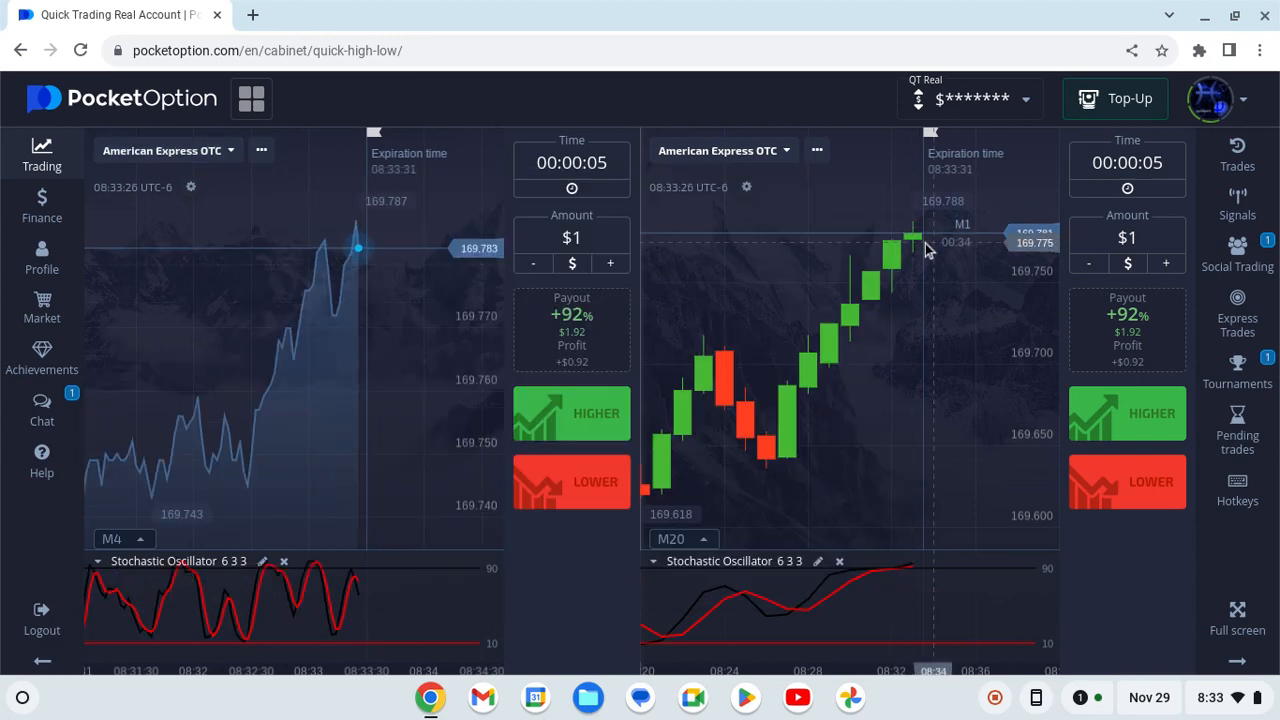
pyautogui.click(1211, 98)
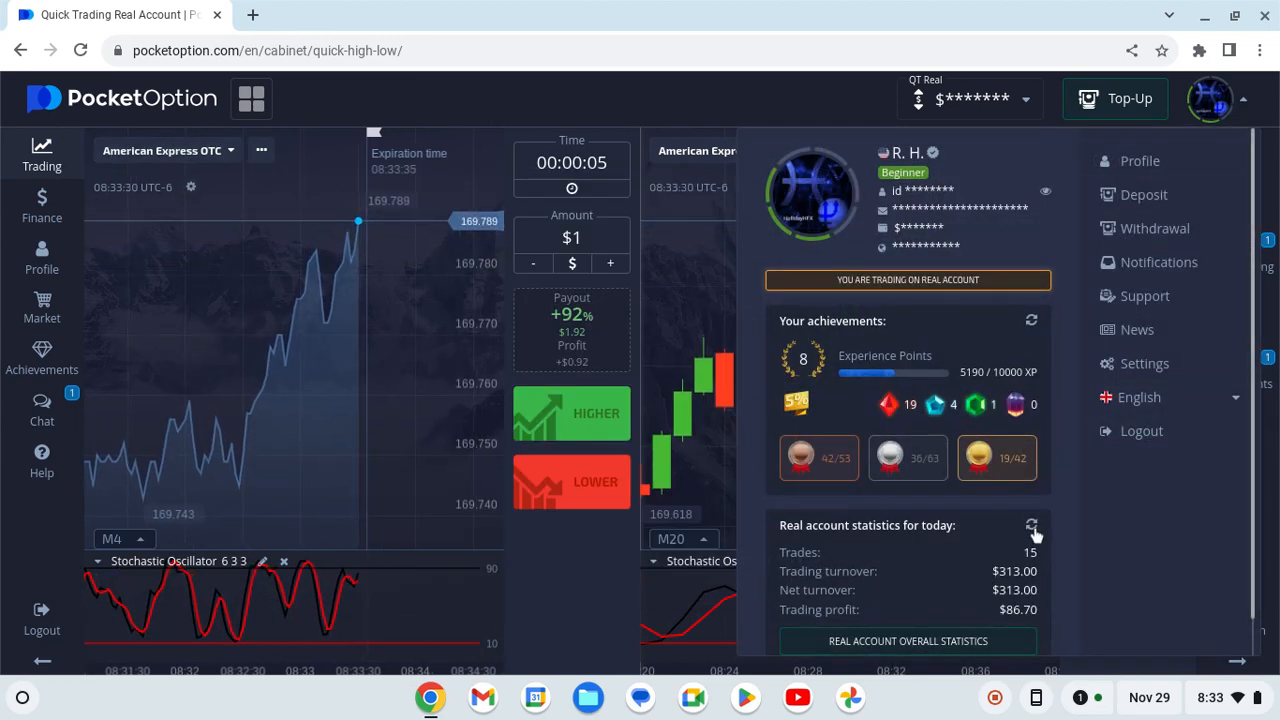
pyautogui.moveTo(1168, 262)
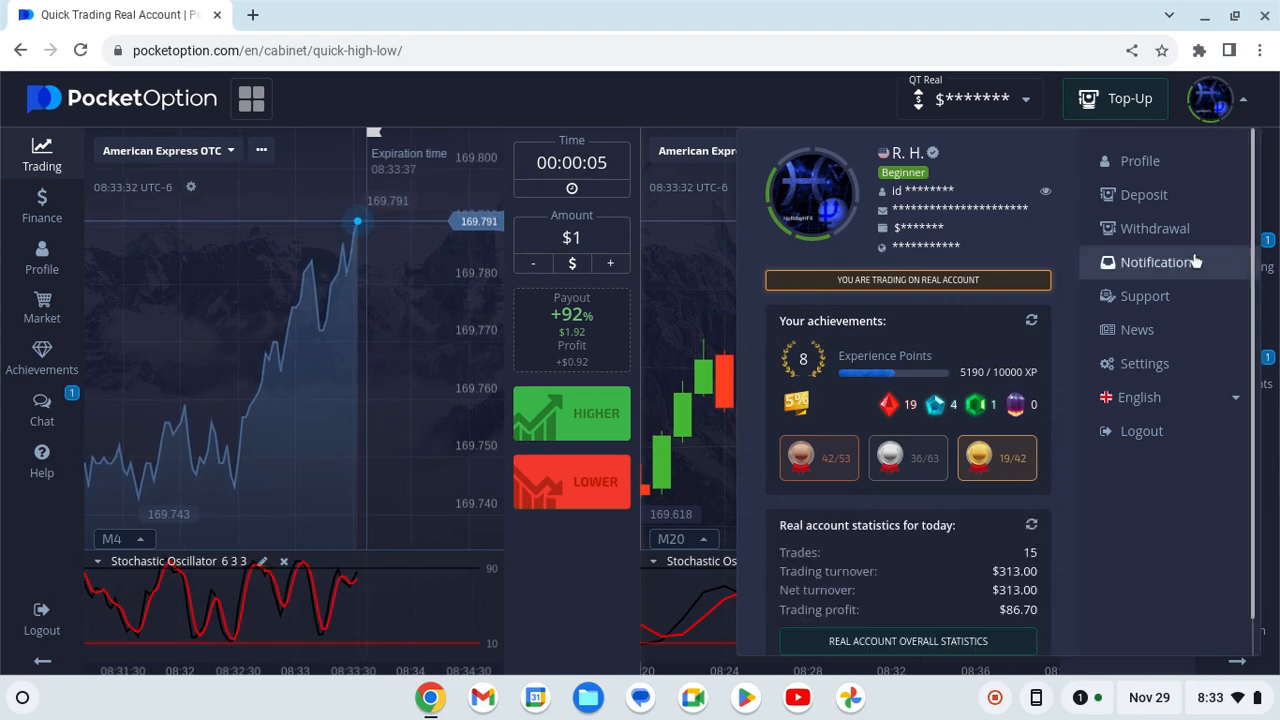
# Step: Close the profile panel after reviewing today's Real account statistics
pyautogui.click(1211, 98)
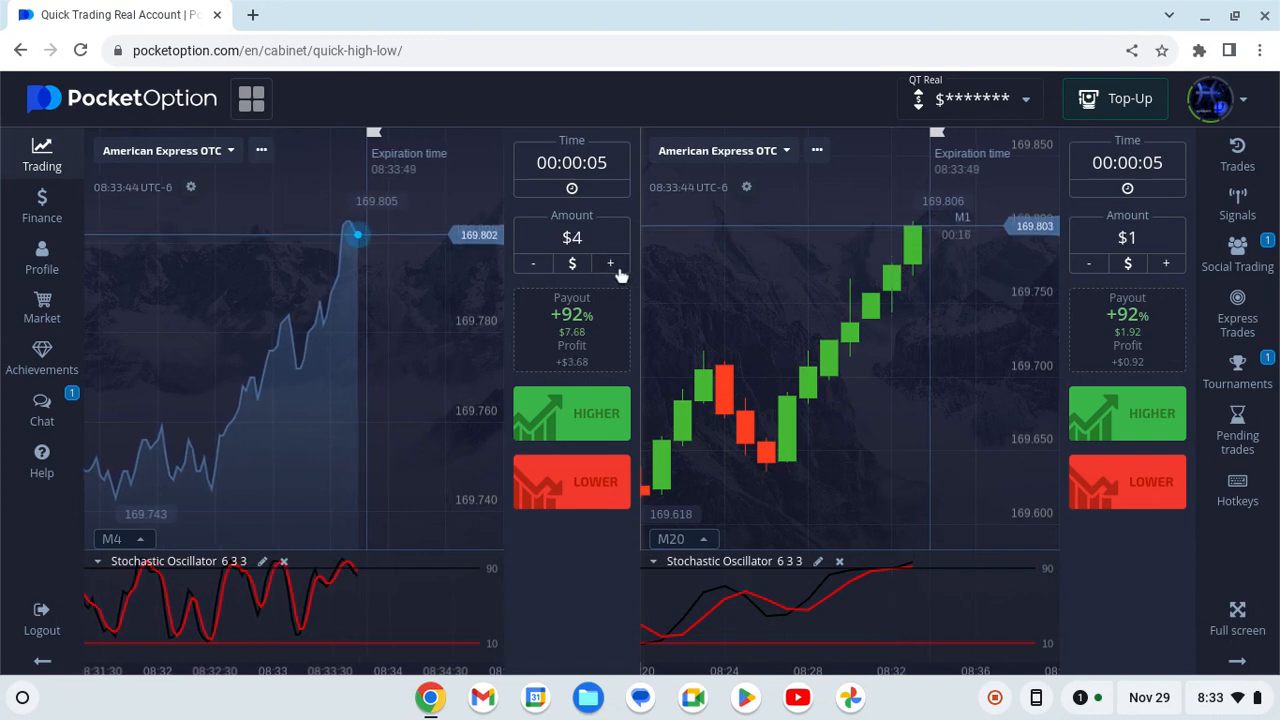
# Step: Increase the left chart trade amount to $5 and bring up the tournaments list
pyautogui.click(610, 263)
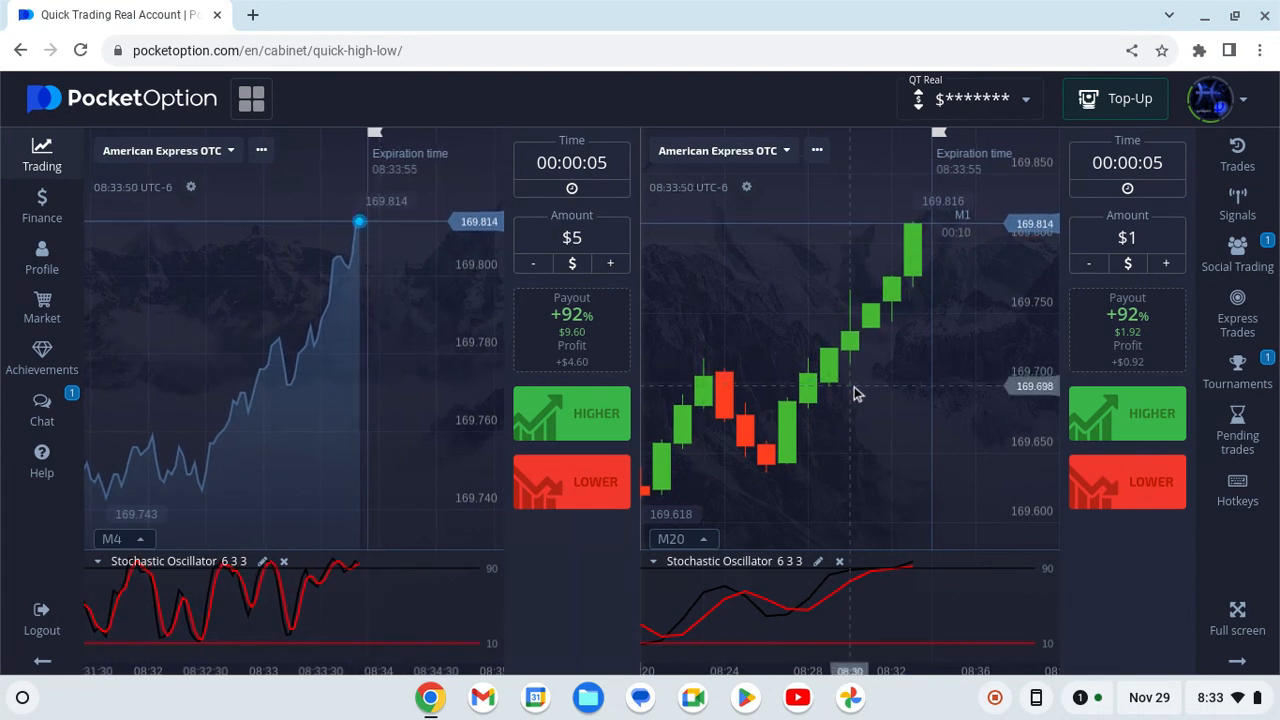
pyautogui.moveTo(1175, 290)
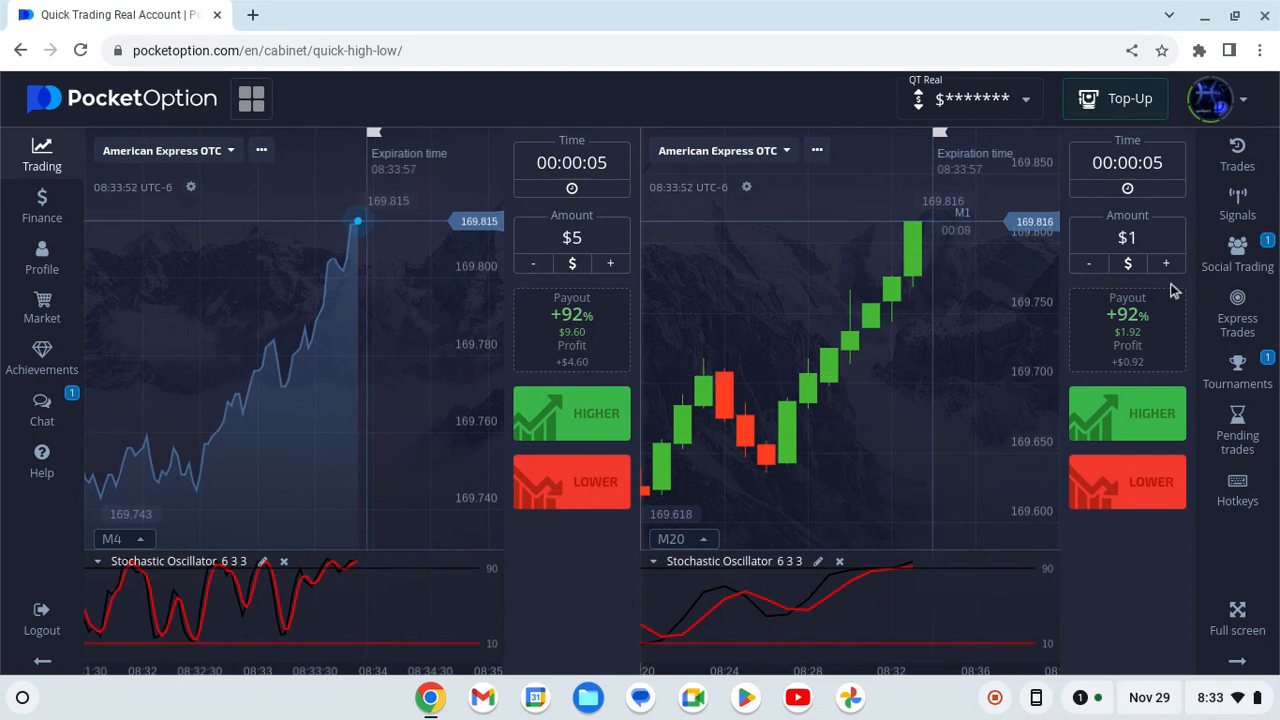
pyautogui.click(1237, 370)
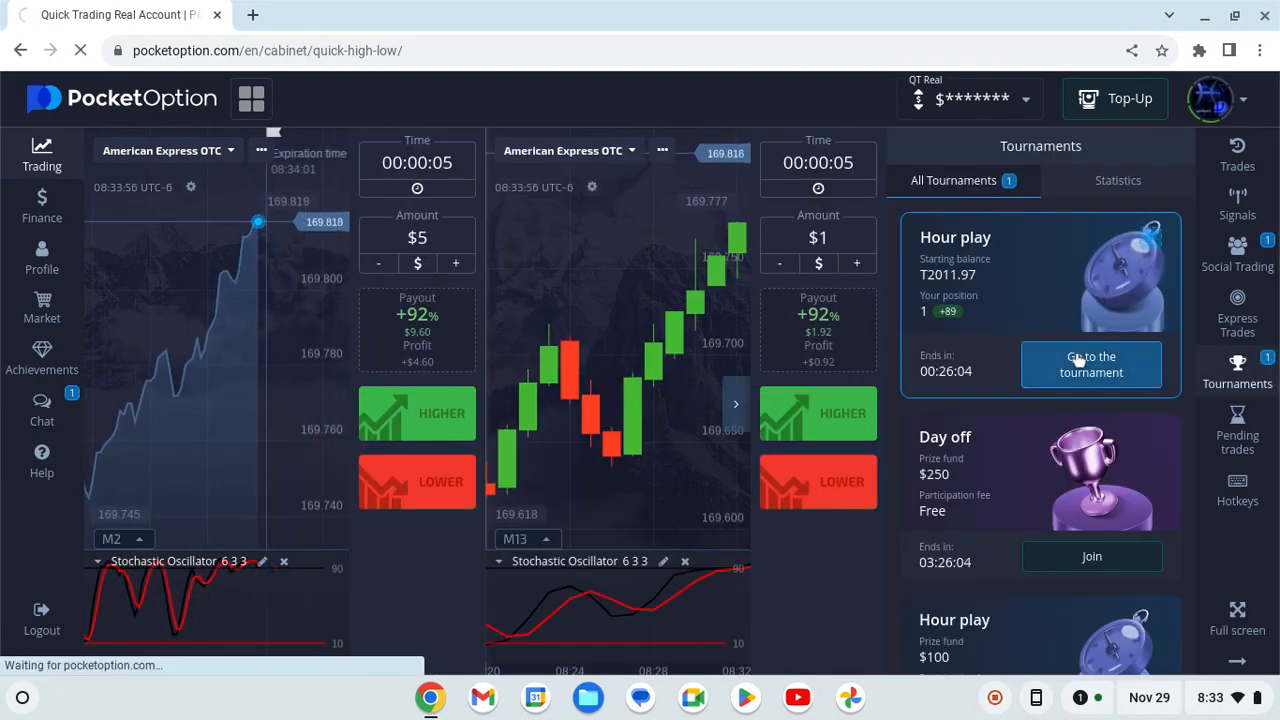
# Step: Go to the Hour play tournament's trading screen
pyautogui.click(1091, 364)
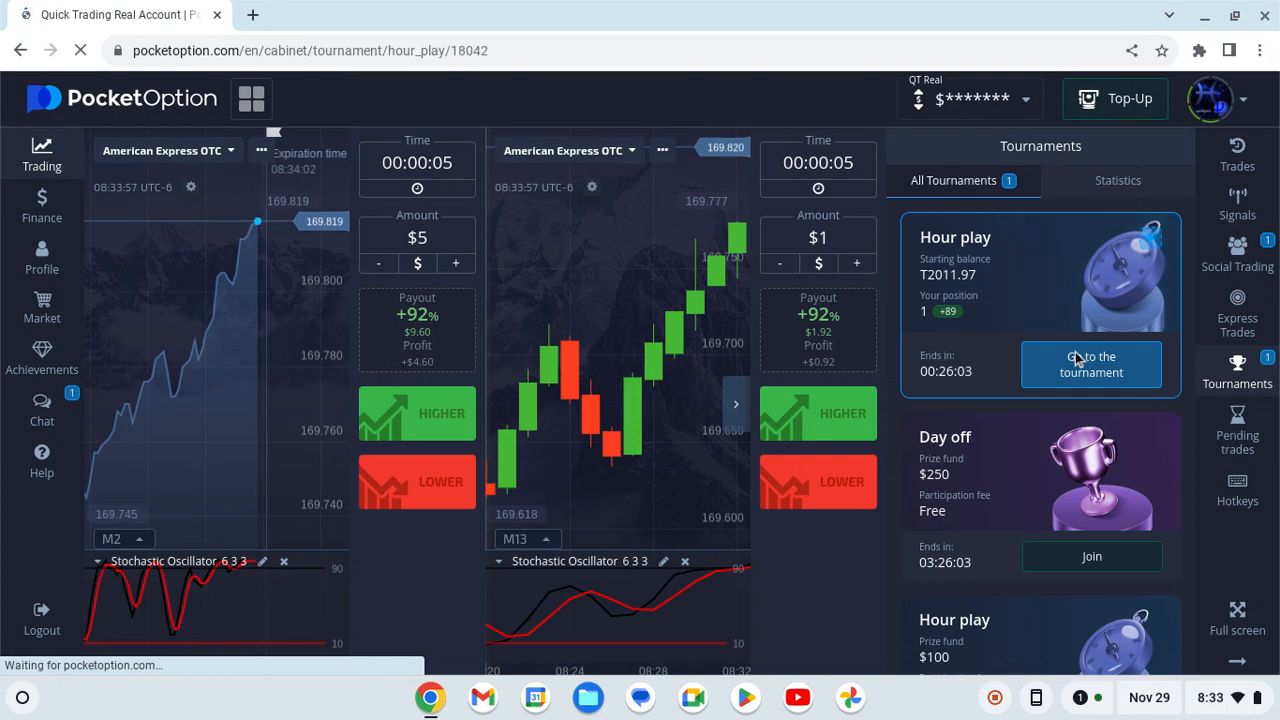
pyautogui.click(1091, 364)
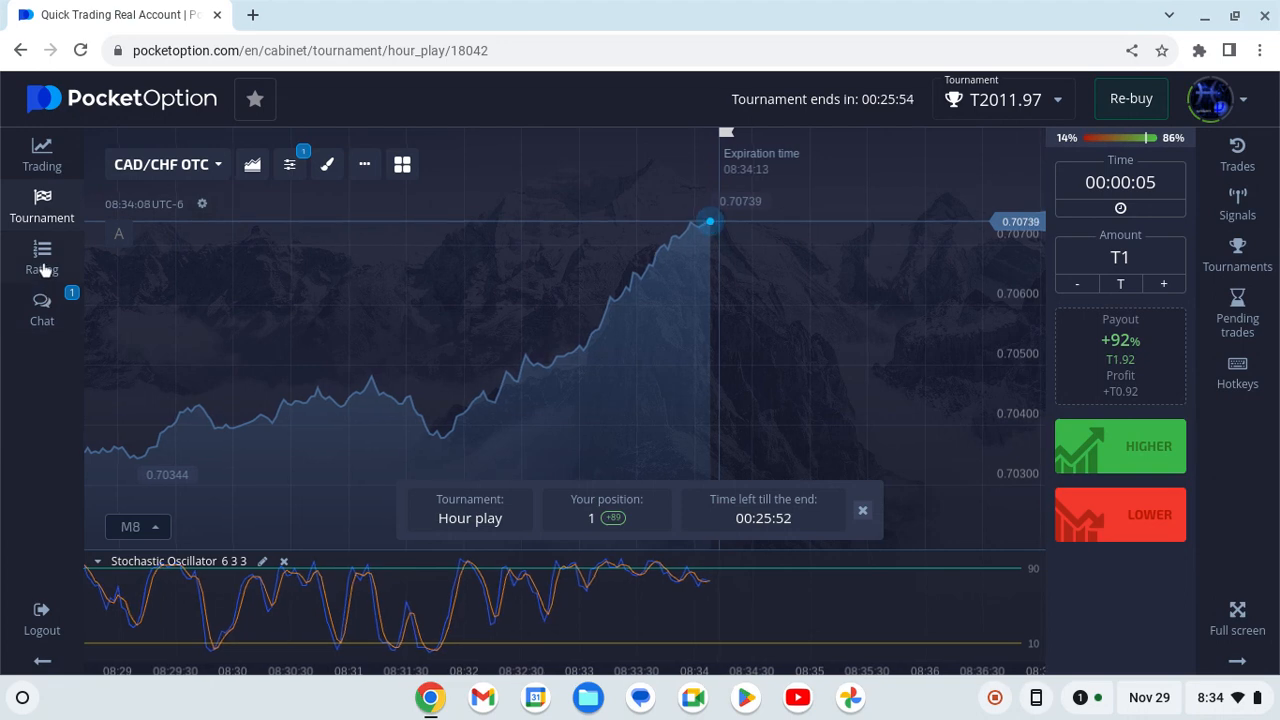
# Step: Show the Hour play tournament's real-time player rating list
pyautogui.click(42, 255)
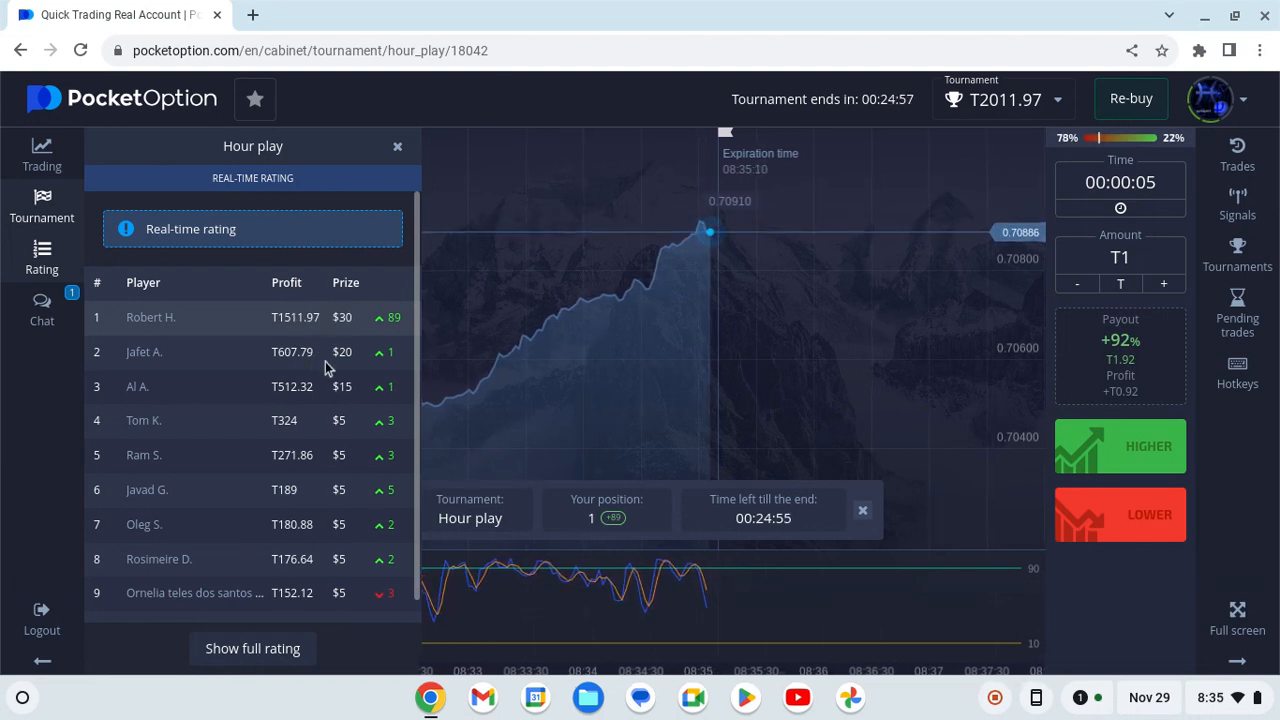
pyautogui.moveTo(305, 322)
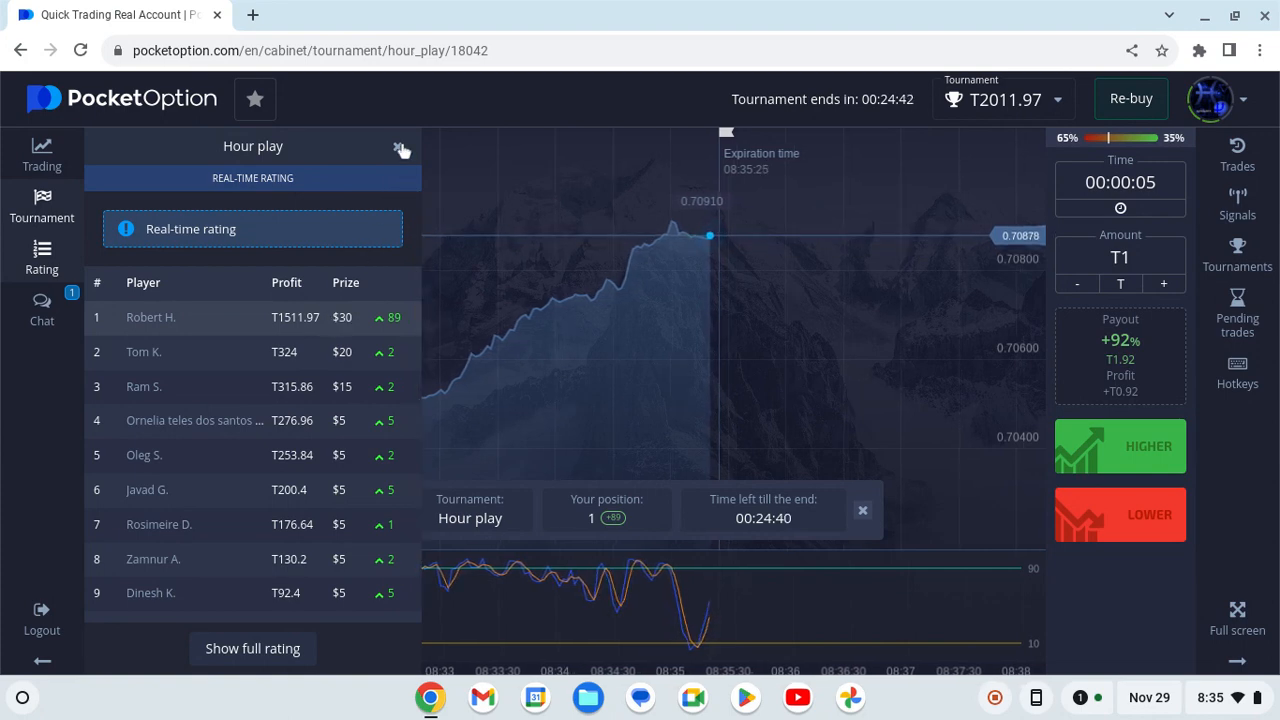
# Step: Bring up the Trading account type chooser from the left sidebar
pyautogui.click(401, 147)
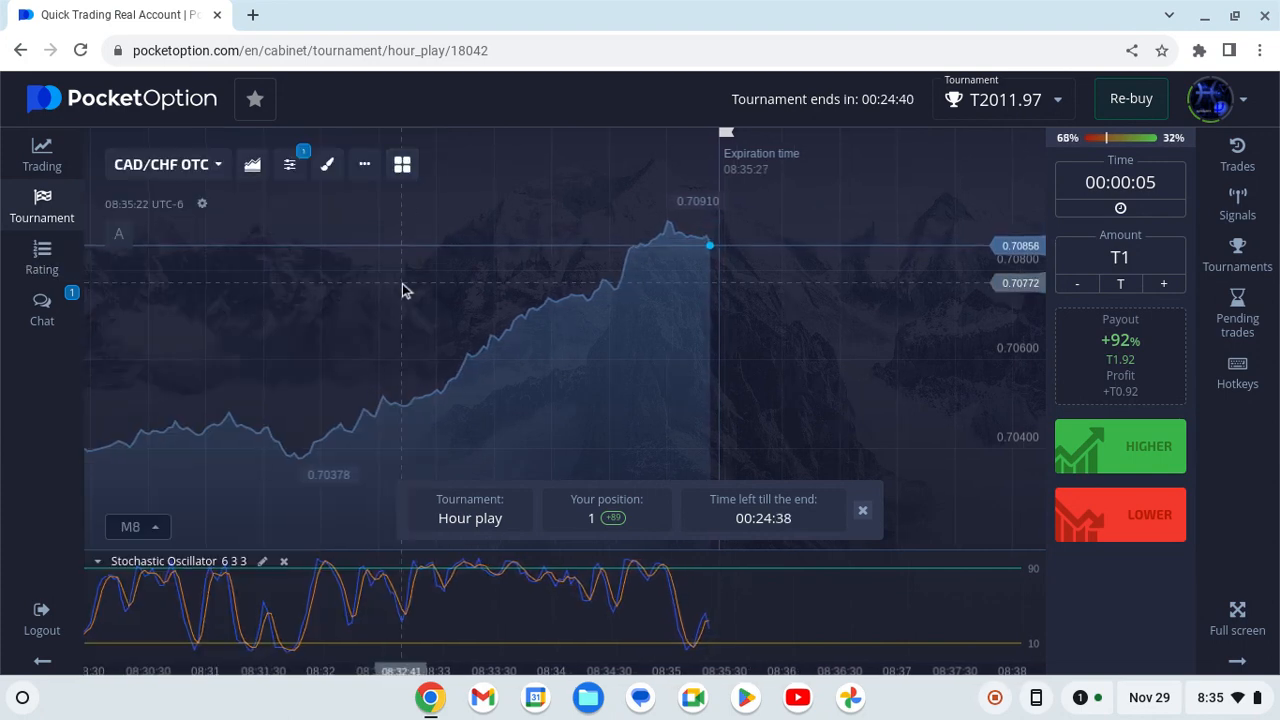
pyautogui.moveTo(197, 262)
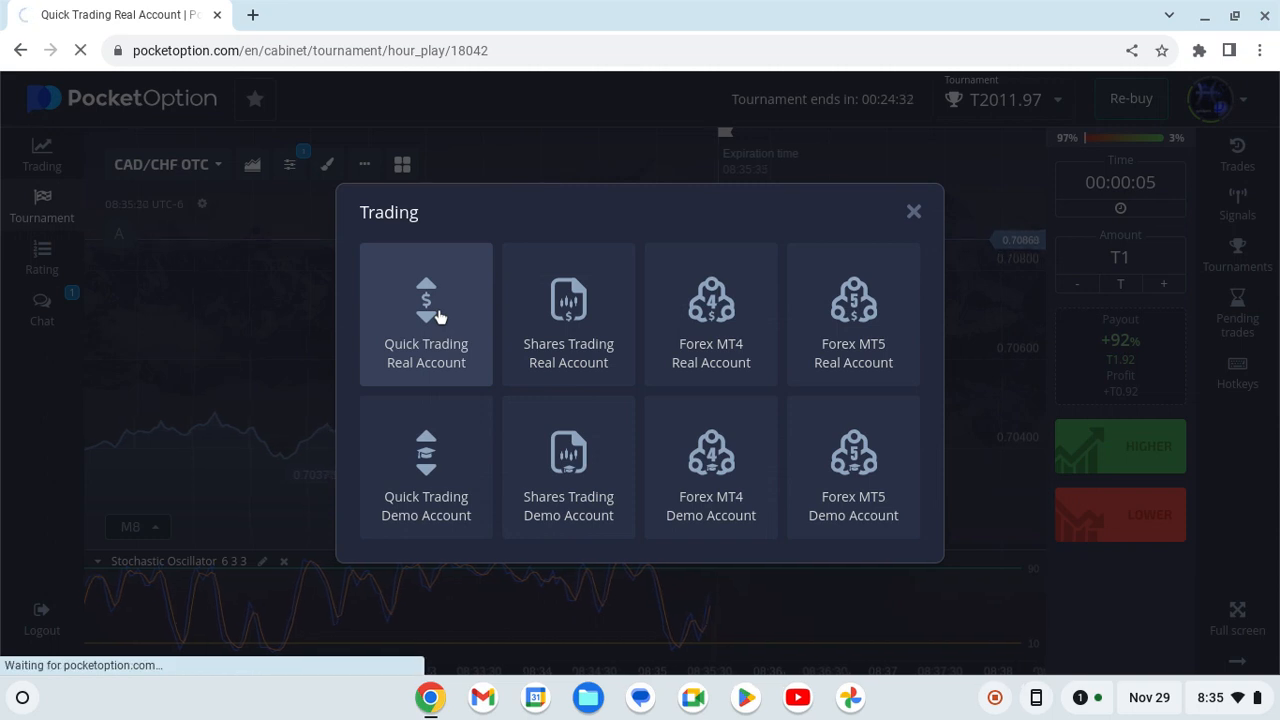
# Step: Choose Quick Trading Real Account to return to the American Express charts
pyautogui.click(426, 314)
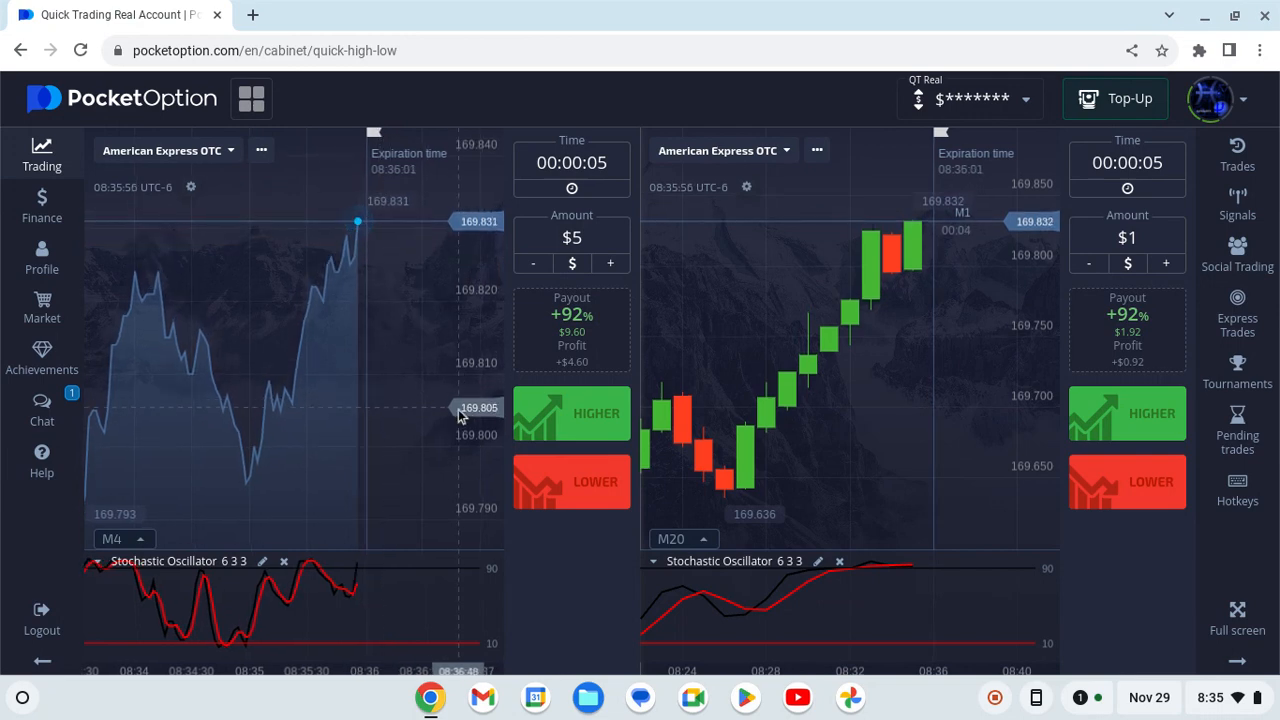
pyautogui.moveTo(418, 425)
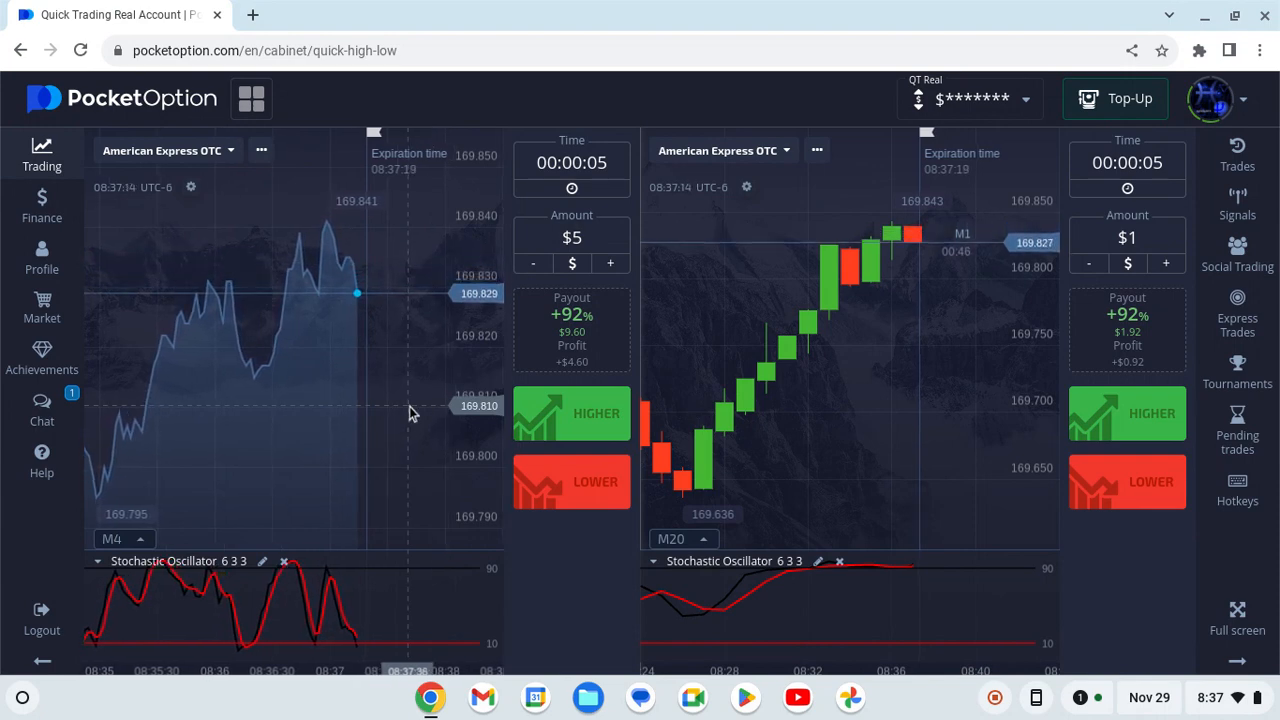
pyautogui.moveTo(810, 402)
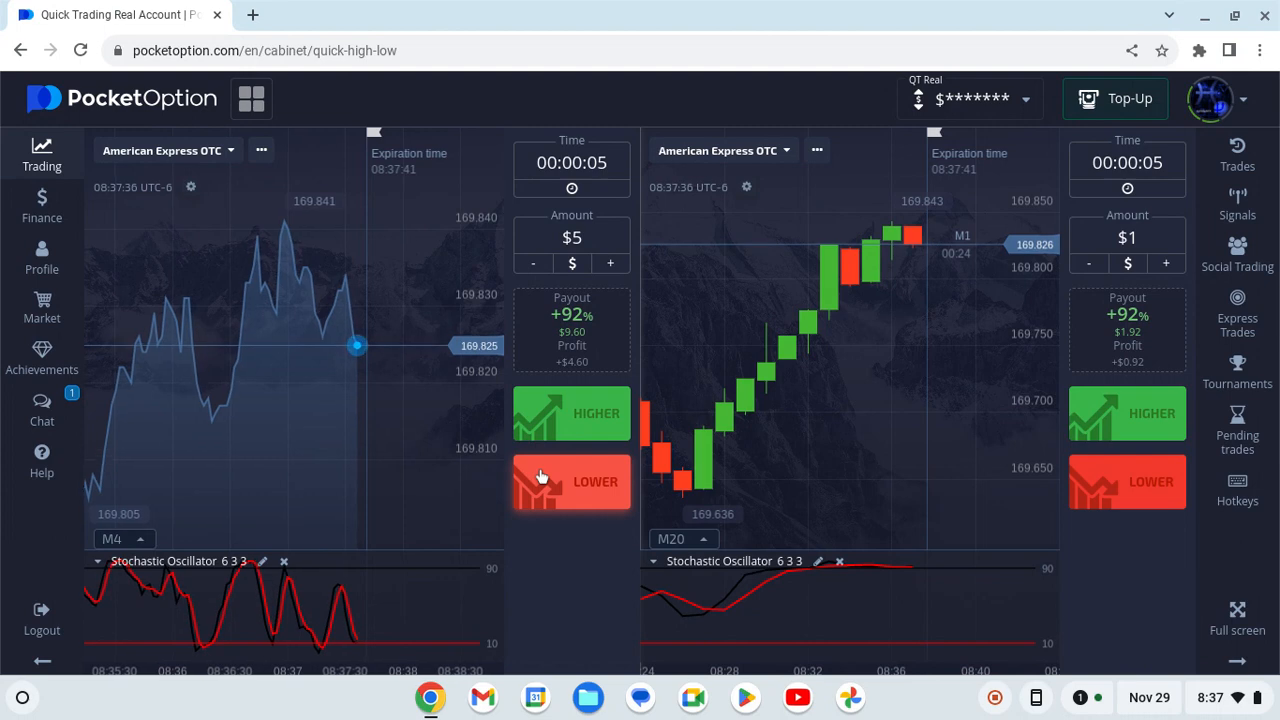
# Step: Place a $5, 5-second LOWER trade on the left American Express OTC chart
pyautogui.click(572, 481)
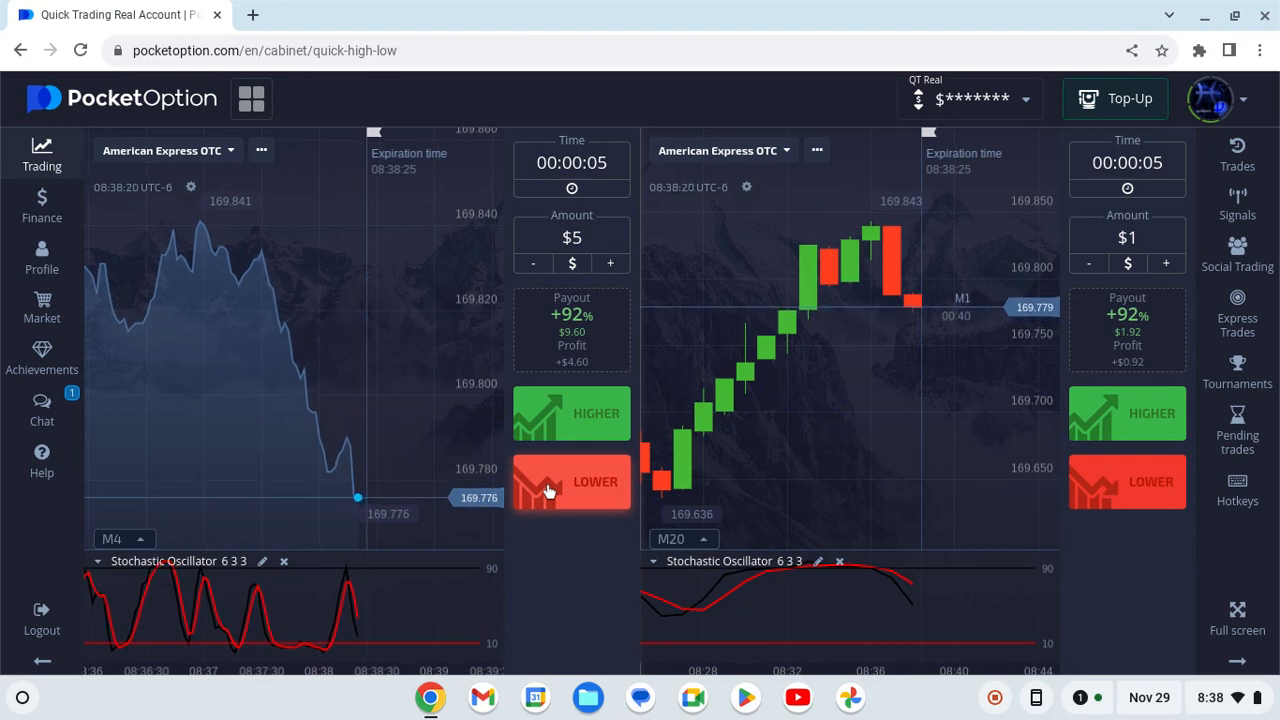
# Step: Place a second $5, 5-second LOWER trade on American Express OTC
pyautogui.click(572, 482)
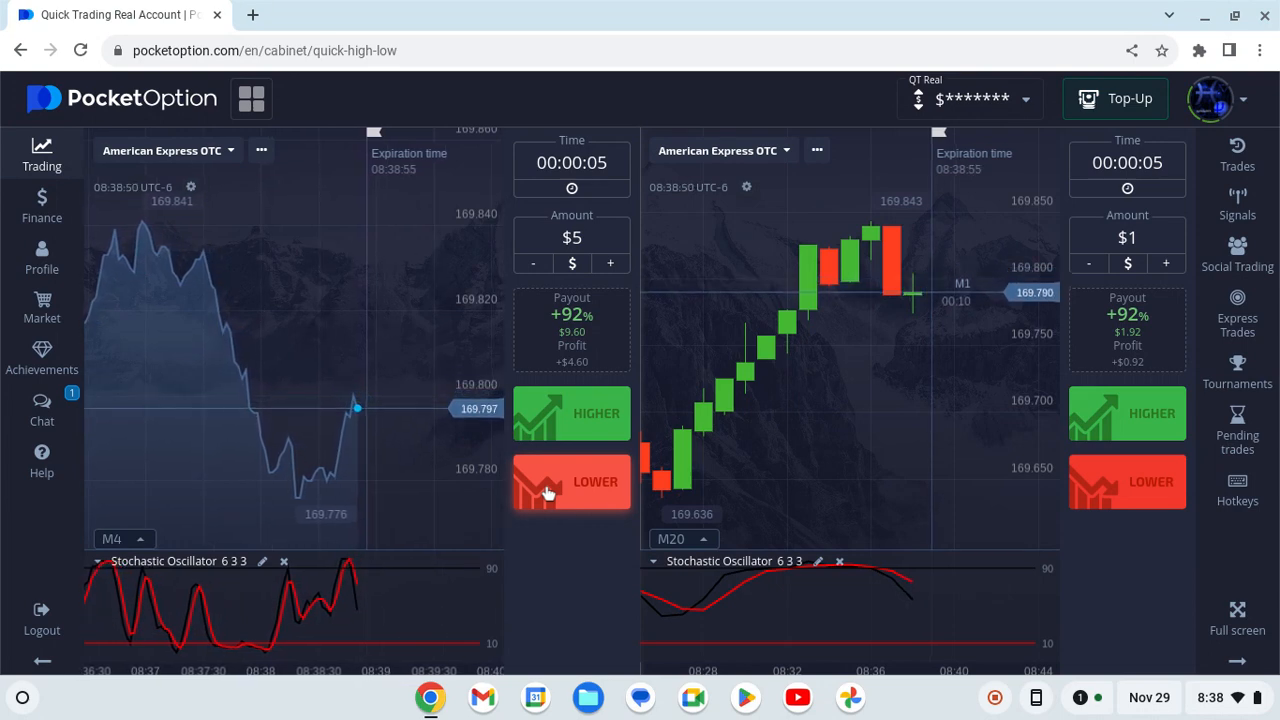
# Step: Place a third $5, 5-second LOWER trade on the left American Express chart
pyautogui.click(571, 481)
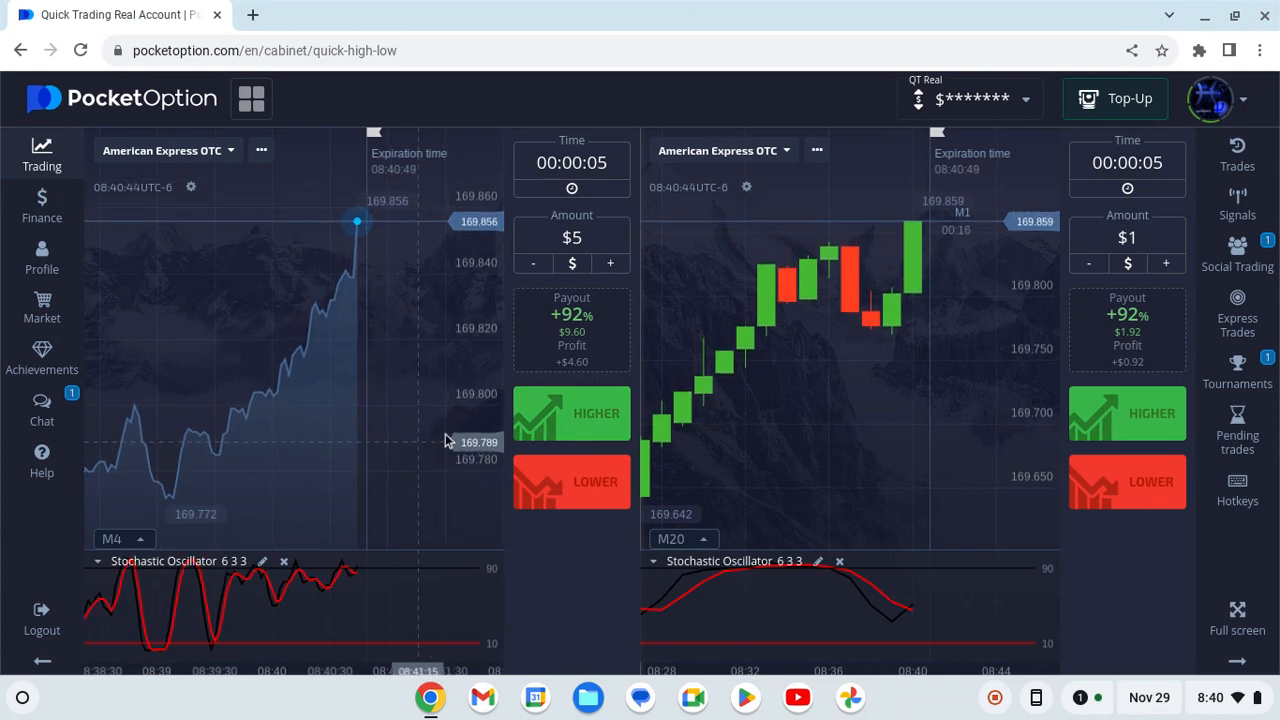
# Step: Place a $5 five-second HIGHER trade on the left American Express OTC chart
pyautogui.click(571, 413)
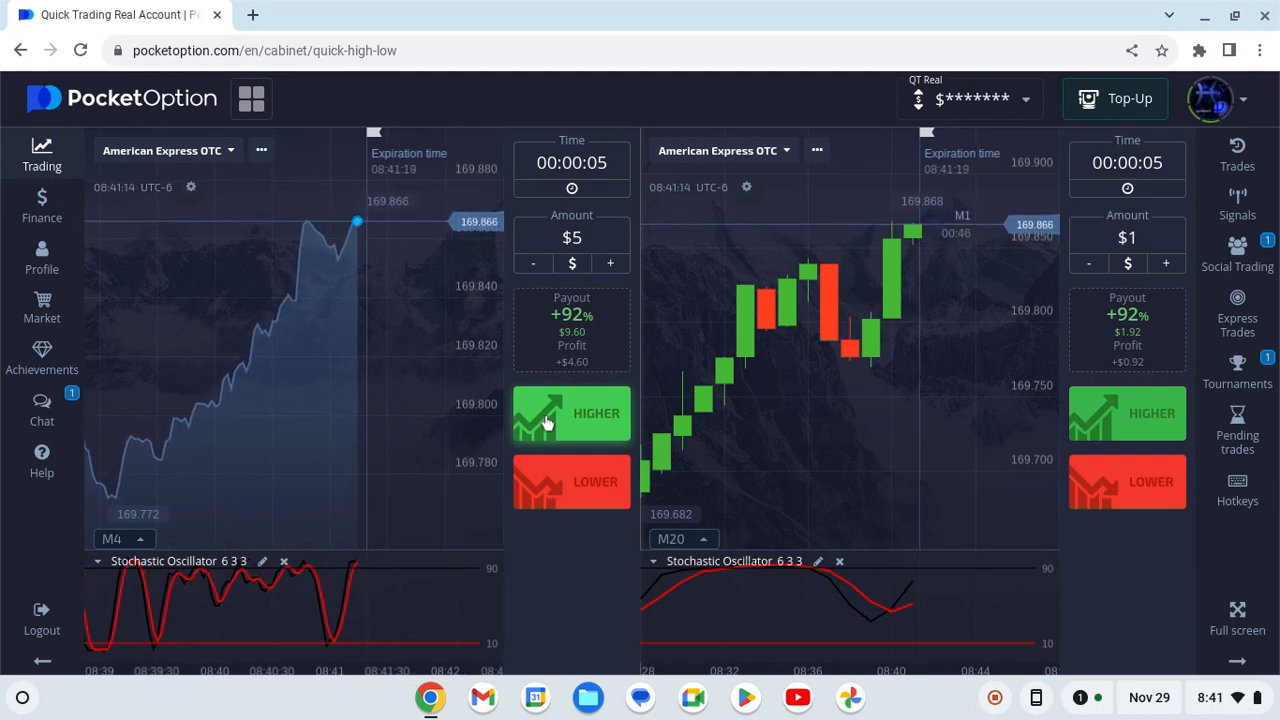
pyautogui.click(571, 413)
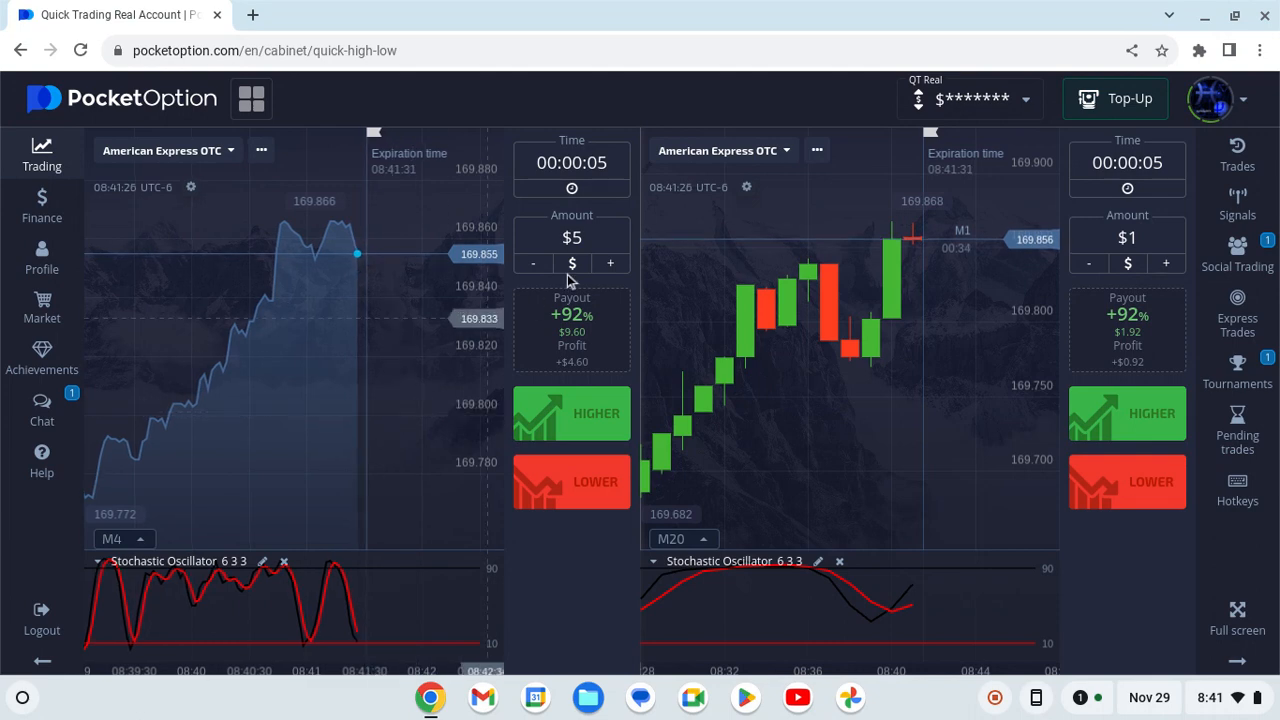
# Step: Increase the left chart's trade amount from $5 to $10
pyautogui.click(609, 263)
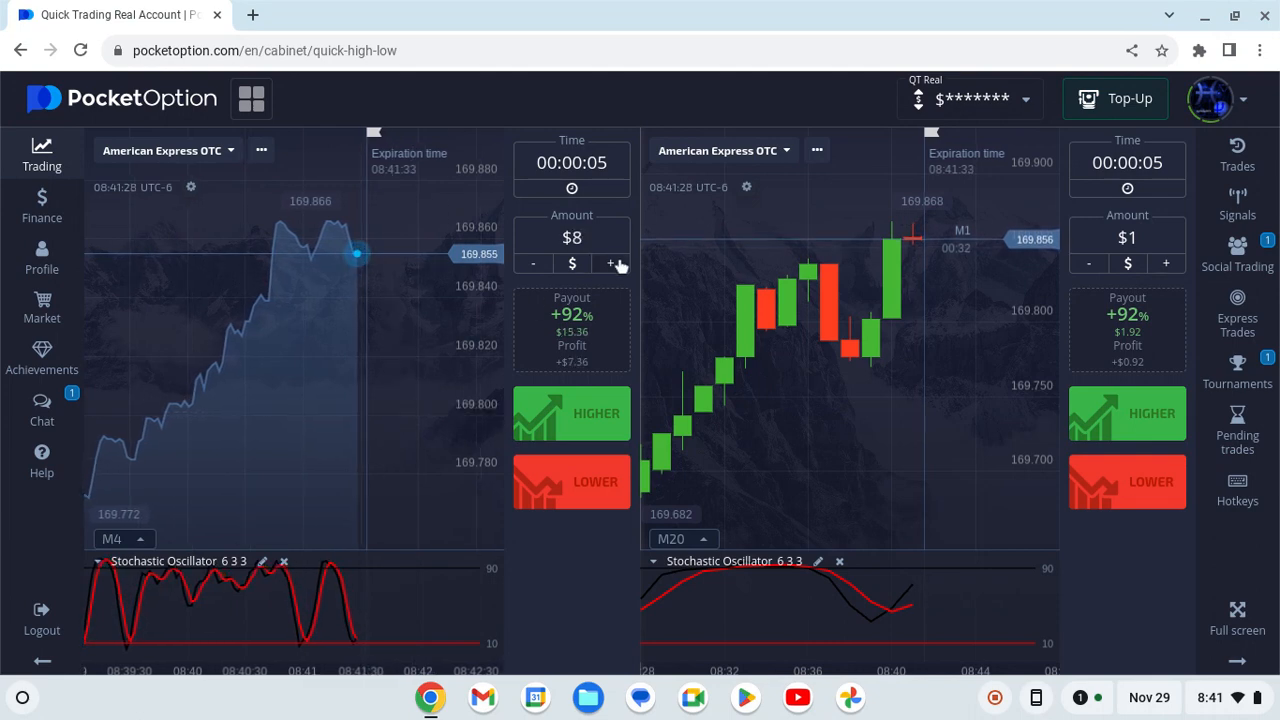
pyautogui.click(610, 263)
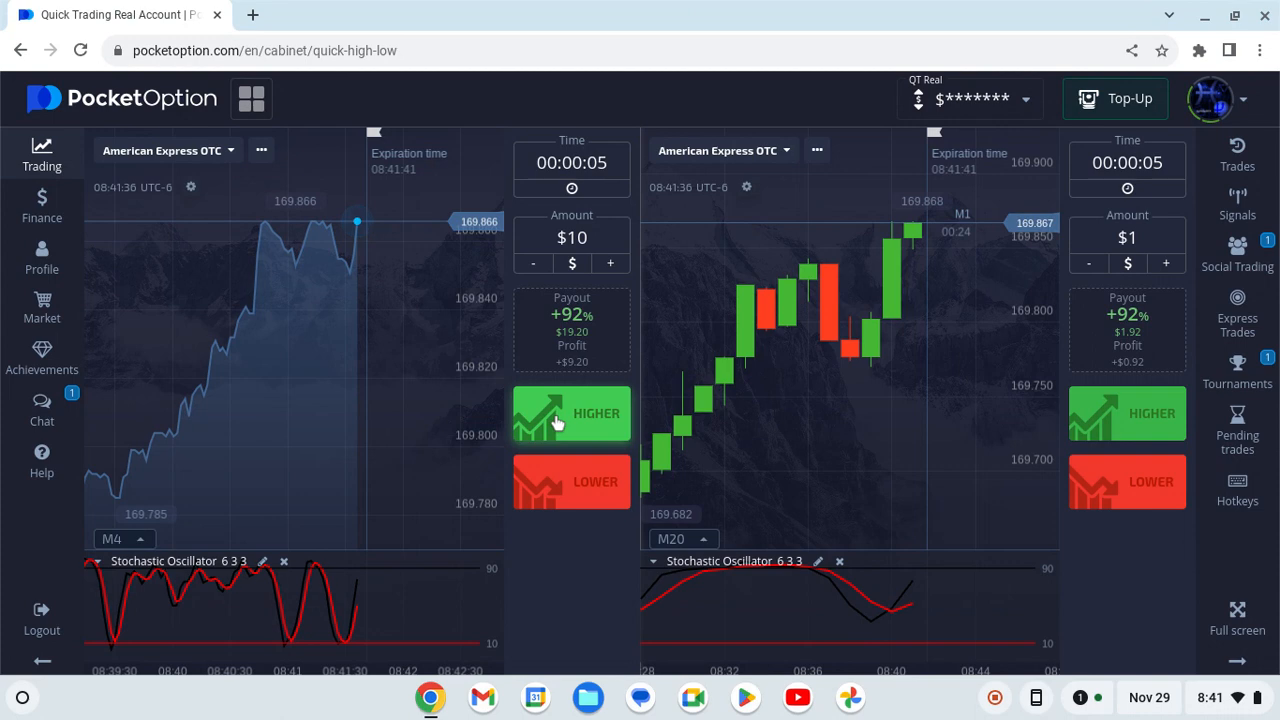
# Step: Place a $10 HIGHER trade on the left chart, then raise the amount to $25
pyautogui.click(571, 413)
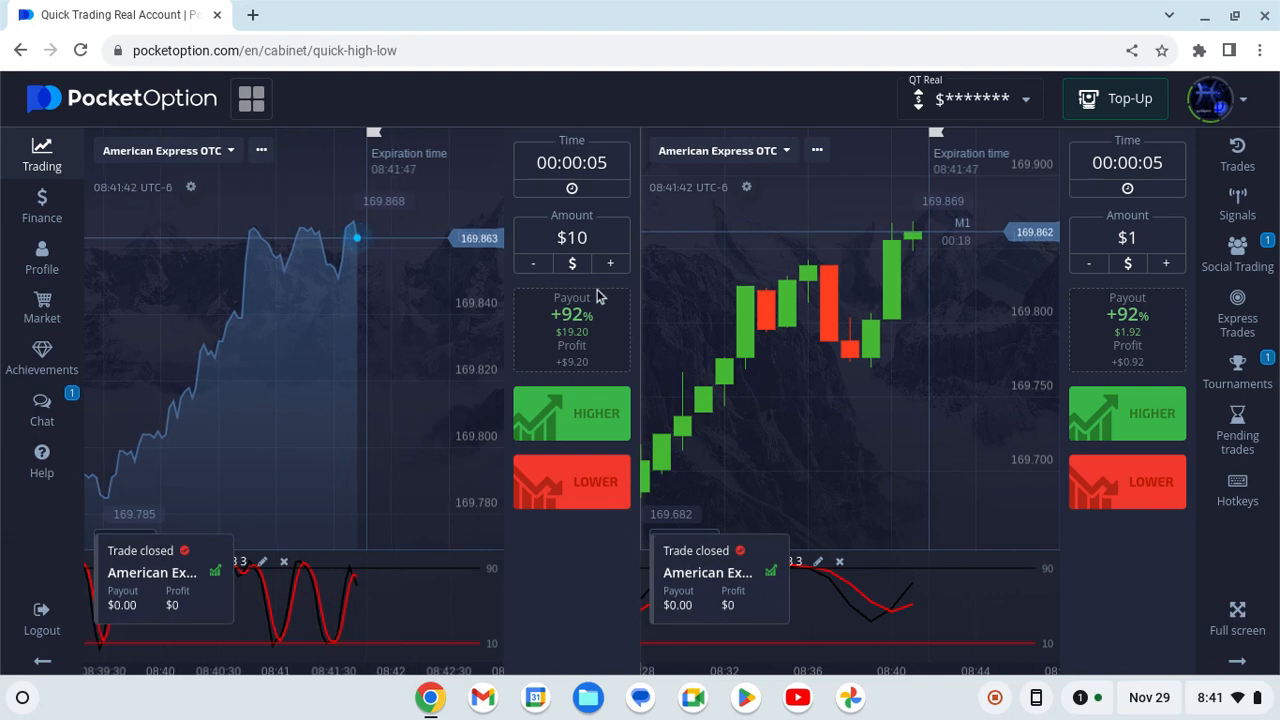
pyautogui.click(611, 263)
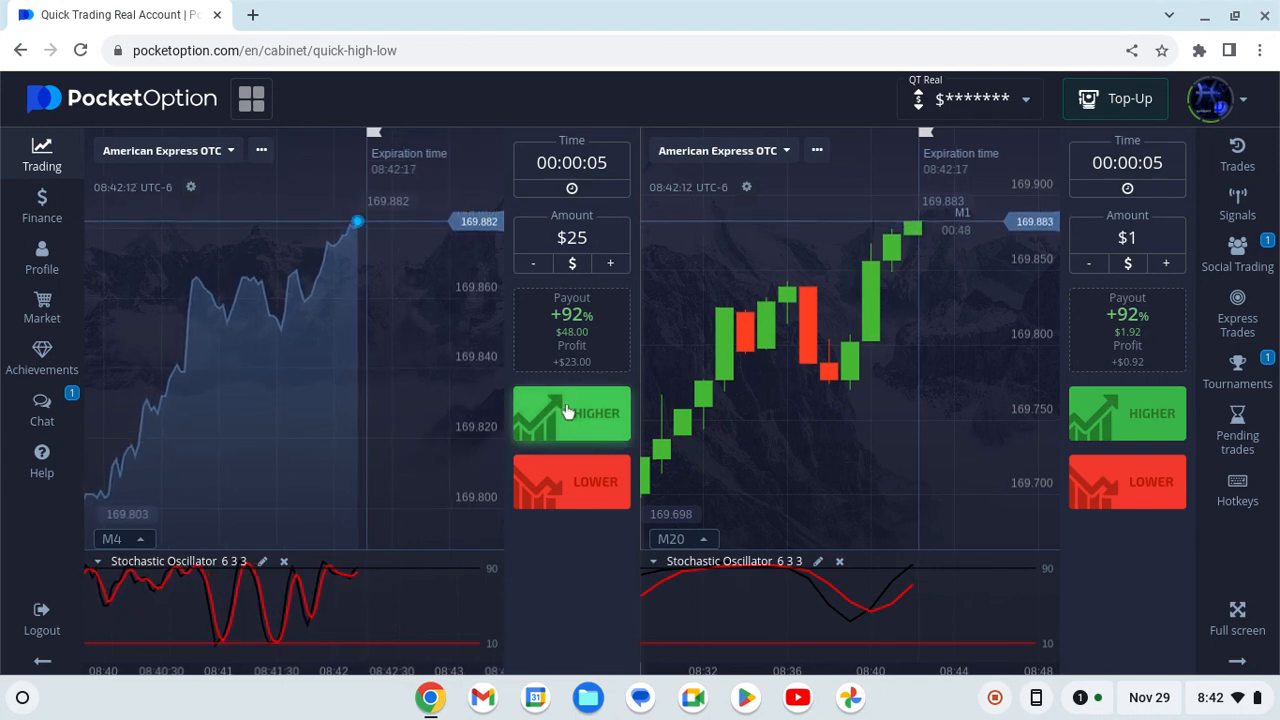
# Step: Place a $25 HIGHER trade, then lower the left chart's amount to $1
pyautogui.click(571, 413)
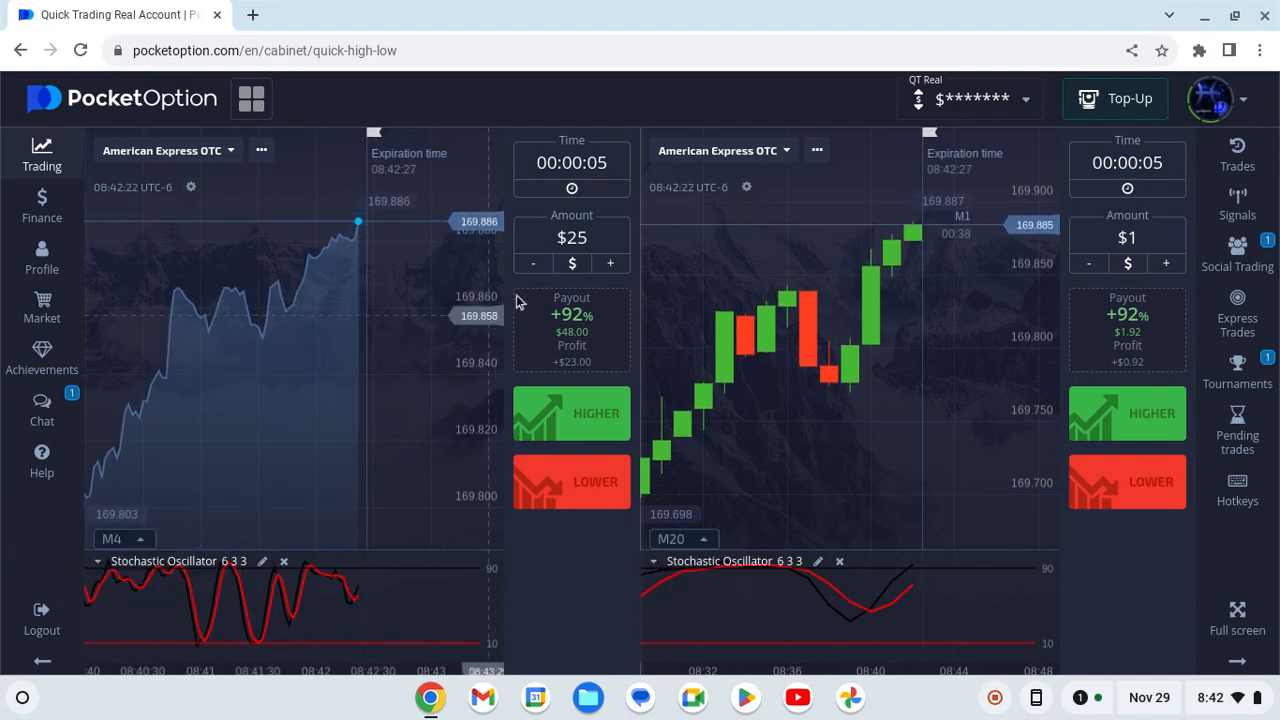
pyautogui.click(533, 263)
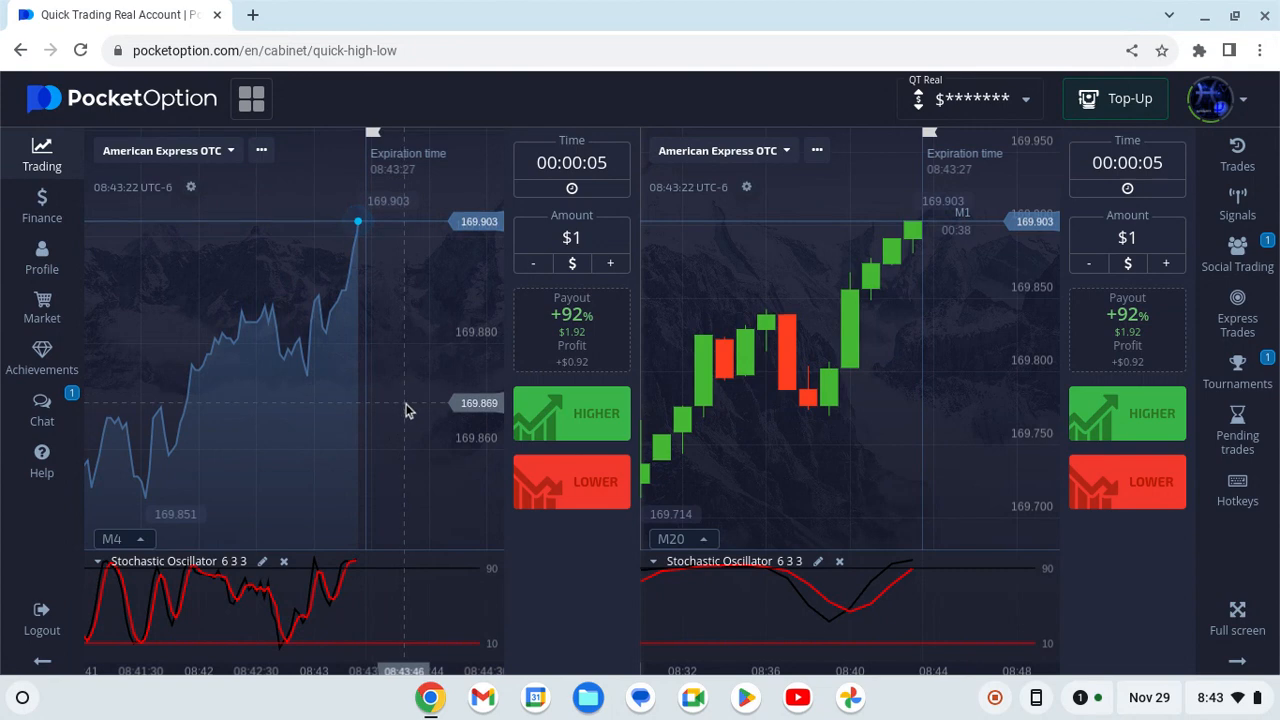
pyautogui.moveTo(388, 417)
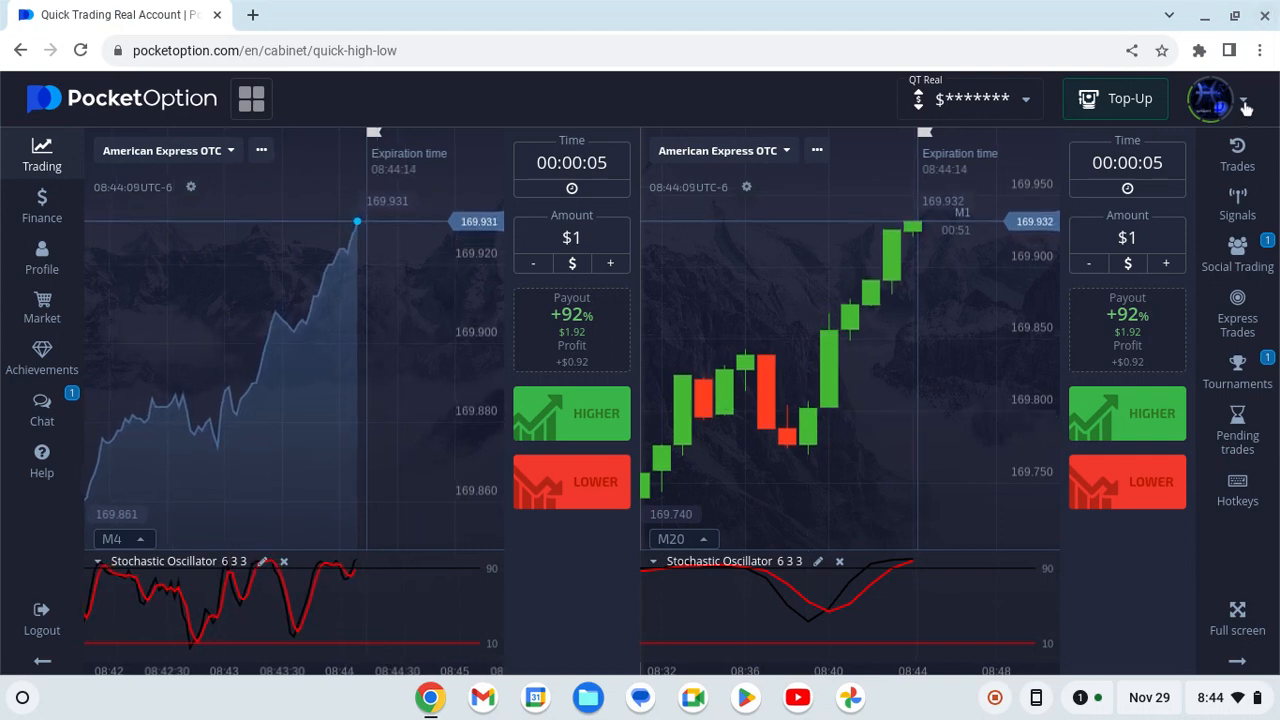
# Step: Open the profile dropdown showing today's 20 trades and $85.50 trading profit
pyautogui.click(1211, 98)
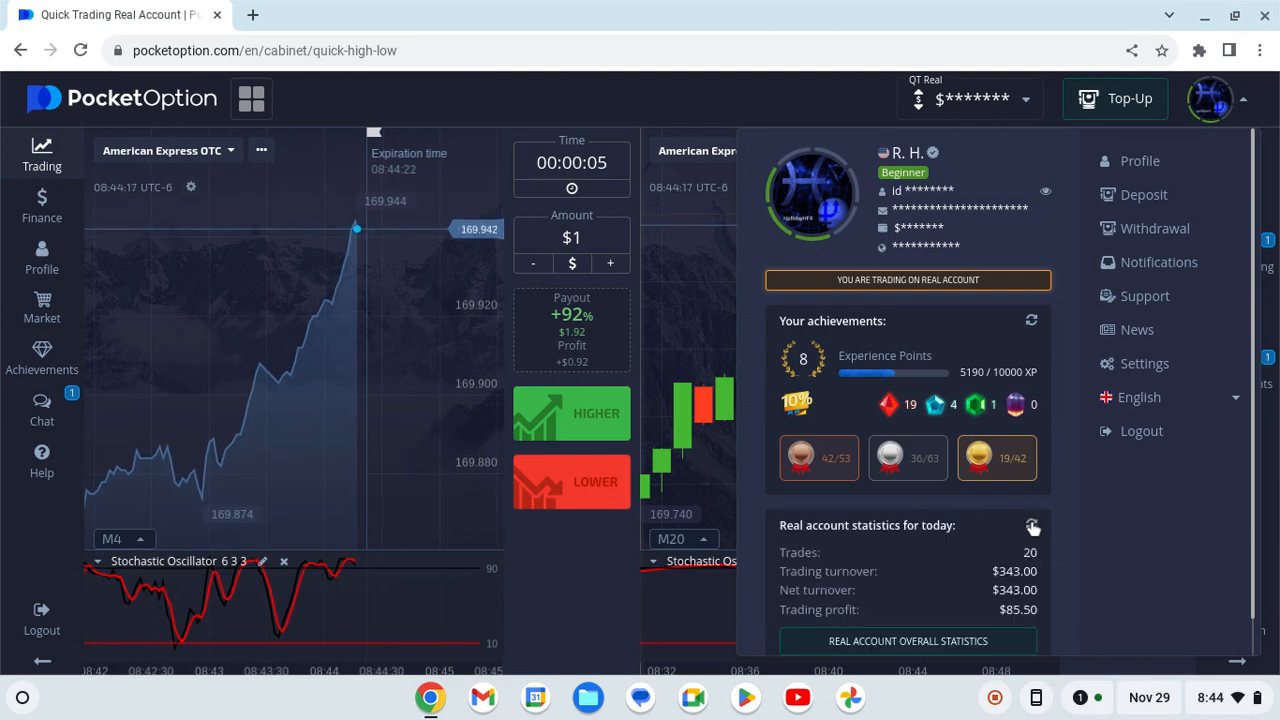
# Step: Enter the Hour play tournament's CAD/CHF OTC trading room from the Tournaments list
pyautogui.click(1211, 99)
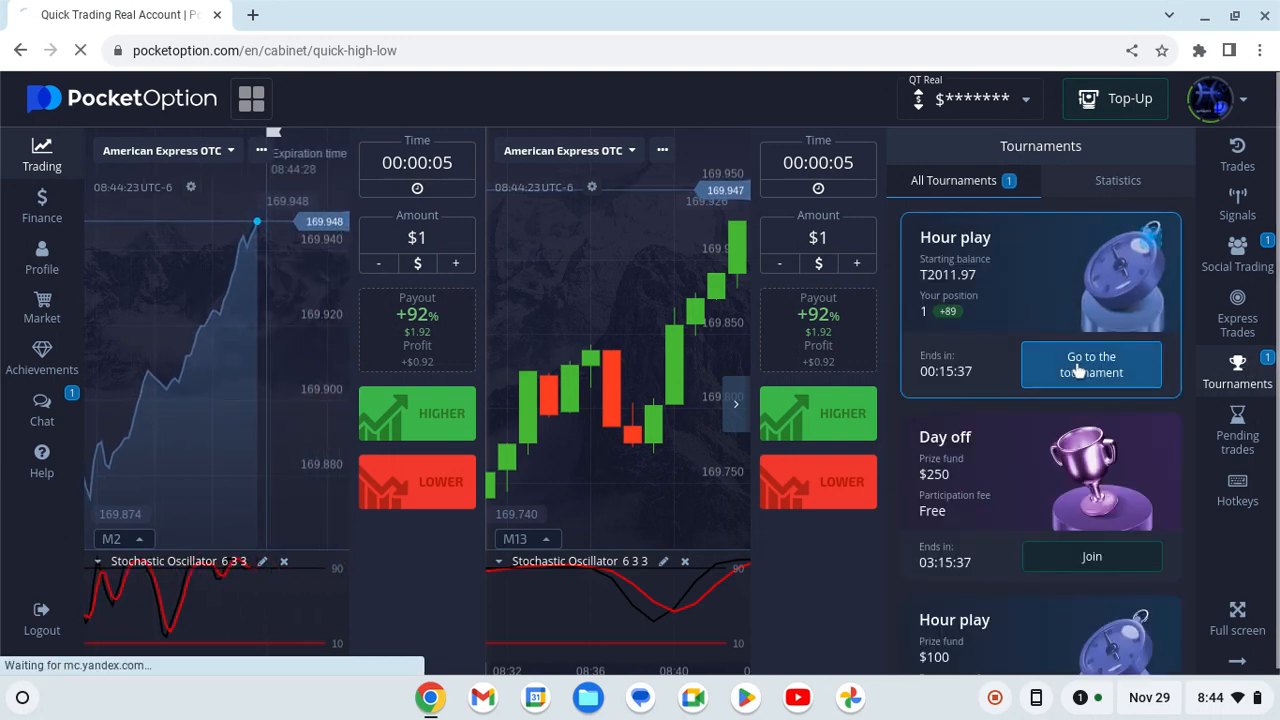
pyautogui.click(1091, 364)
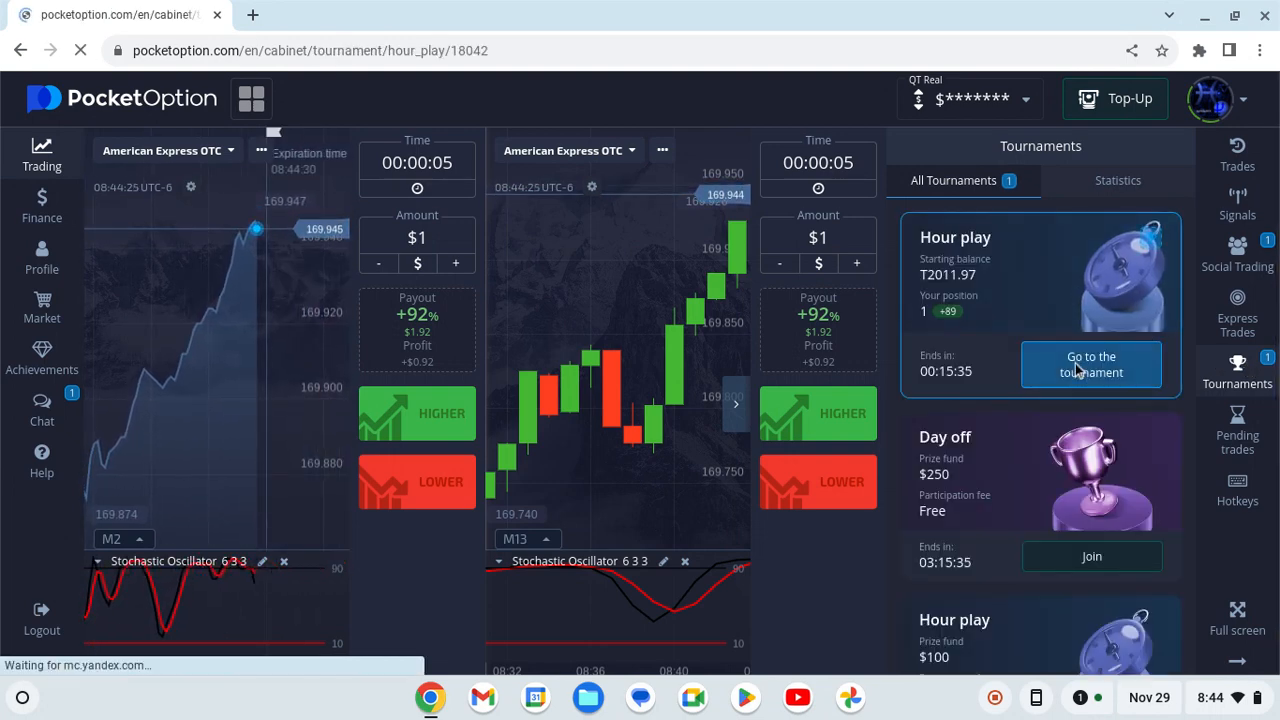
pyautogui.click(1091, 364)
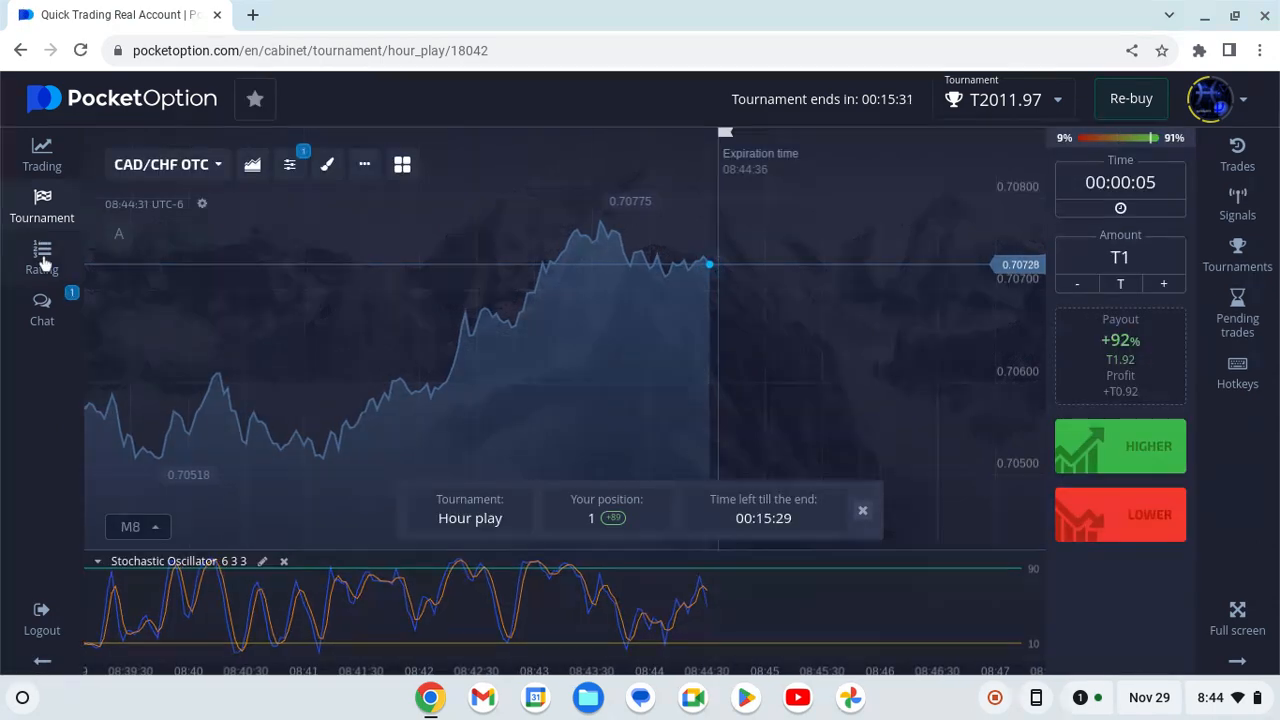
# Step: Show the Hour play real-time rating, with the account first at T1511.97 and a $30 prize
pyautogui.click(42, 255)
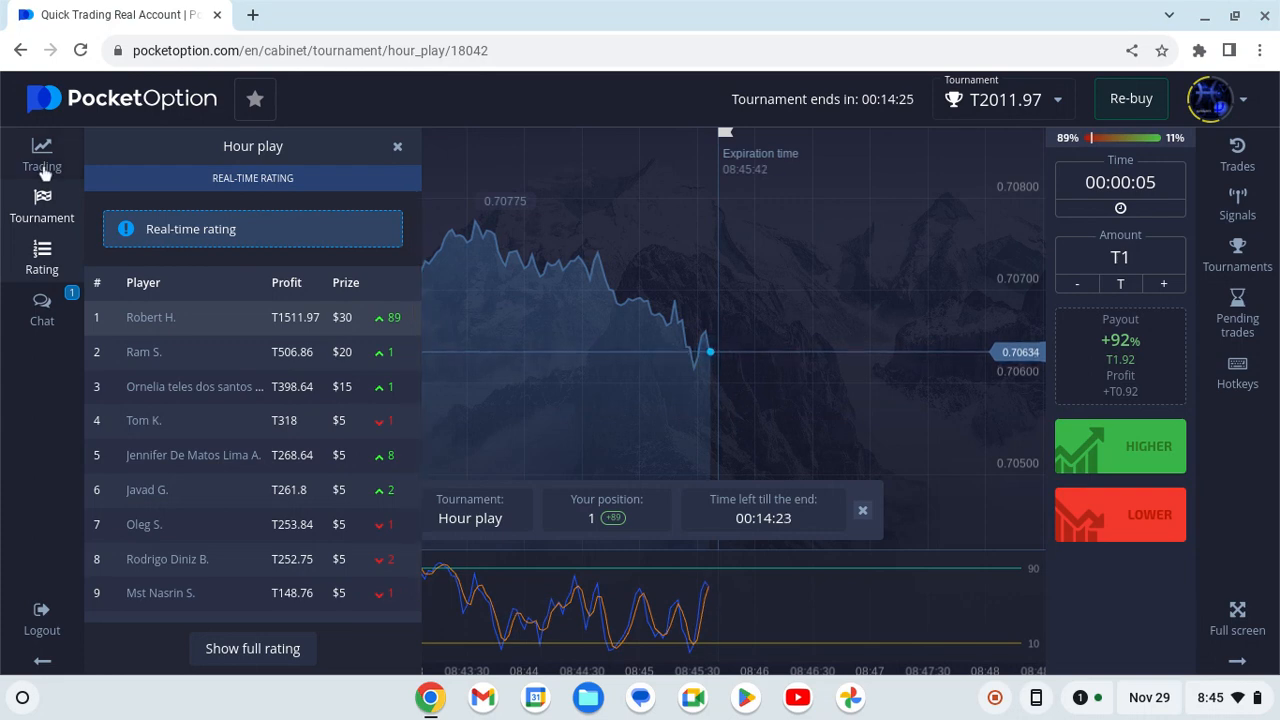
# Step: Switch to Quick Trading Real Account and view today's stats: 20 trades, $85.50 profit
pyautogui.click(42, 150)
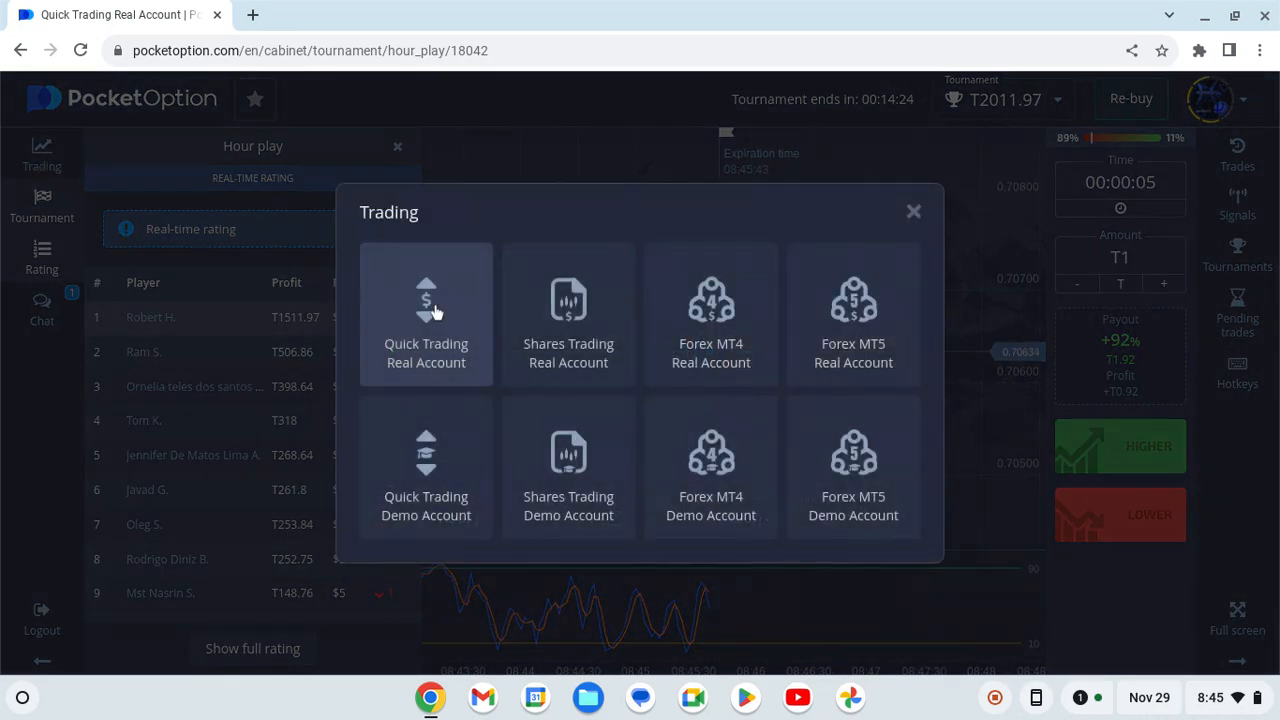
pyautogui.click(425, 315)
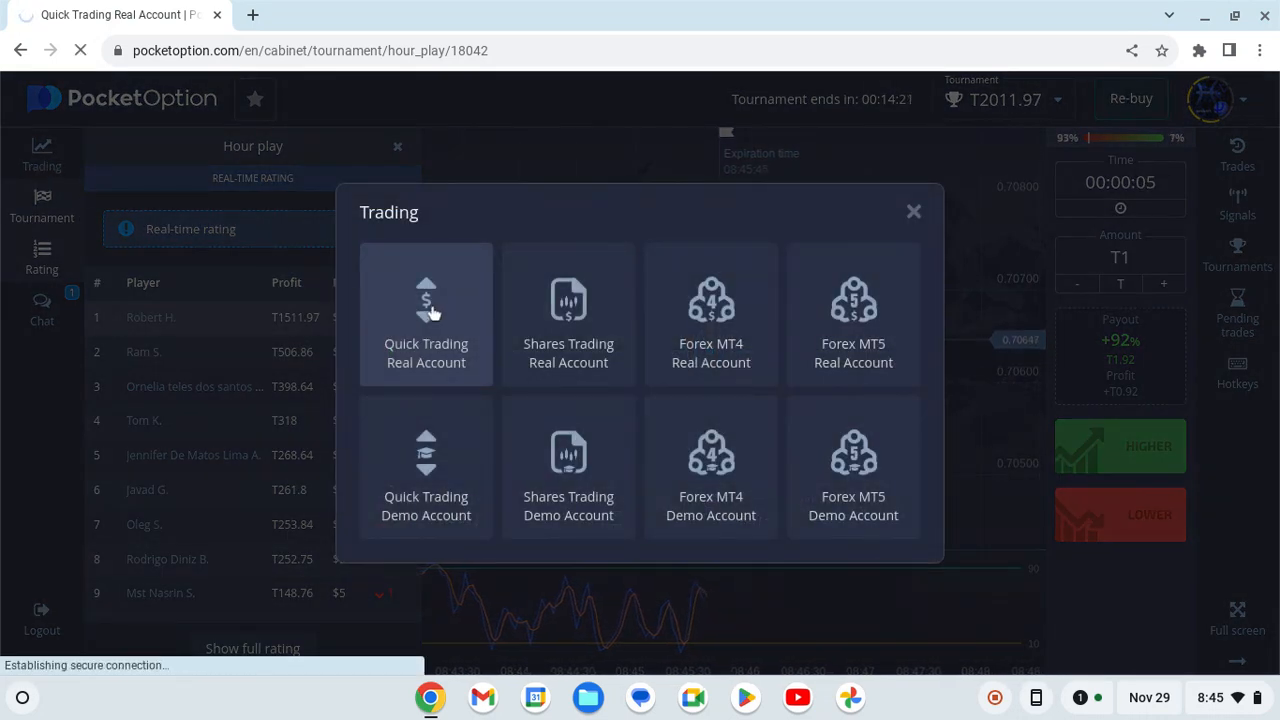
pyautogui.click(425, 315)
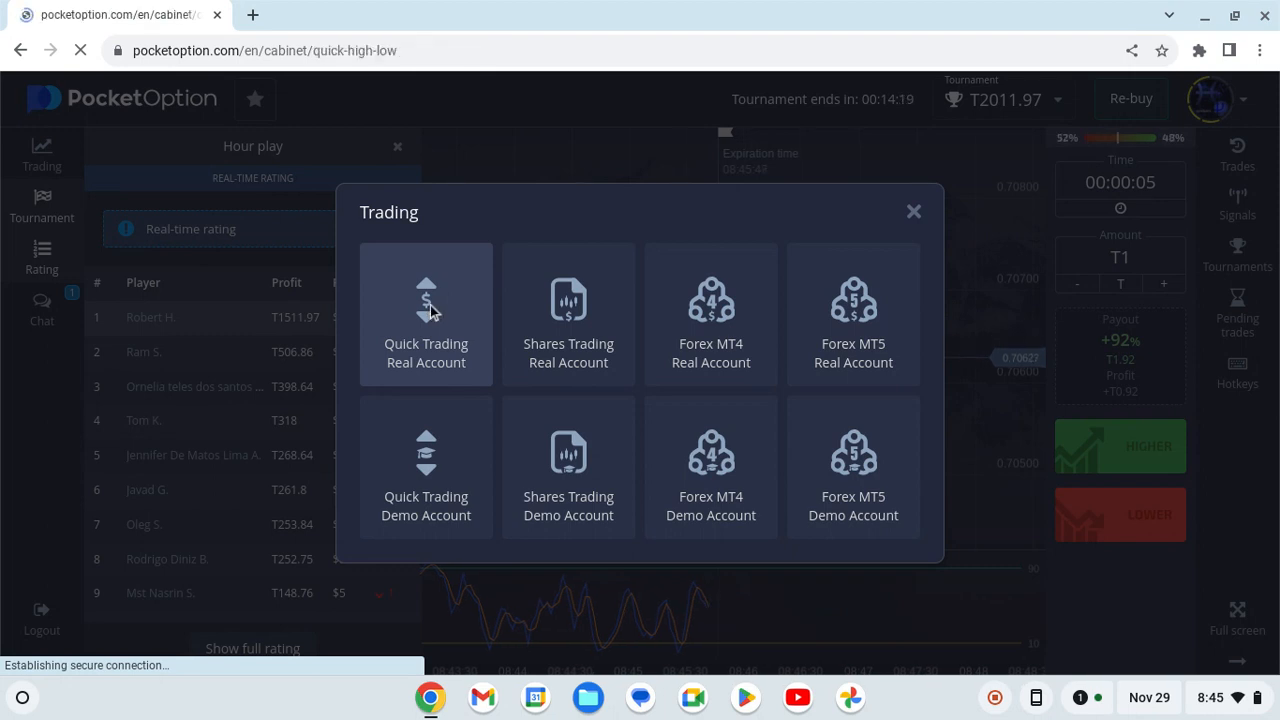
pyautogui.click(426, 314)
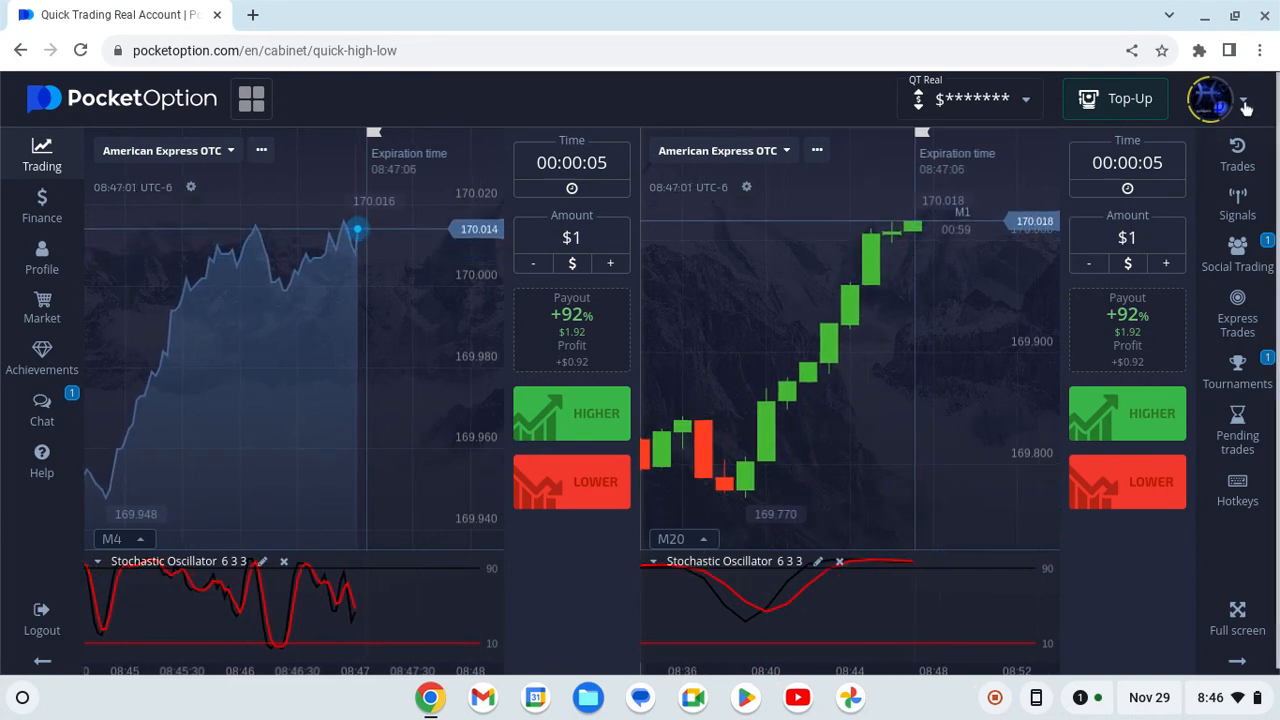
pyautogui.click(1211, 98)
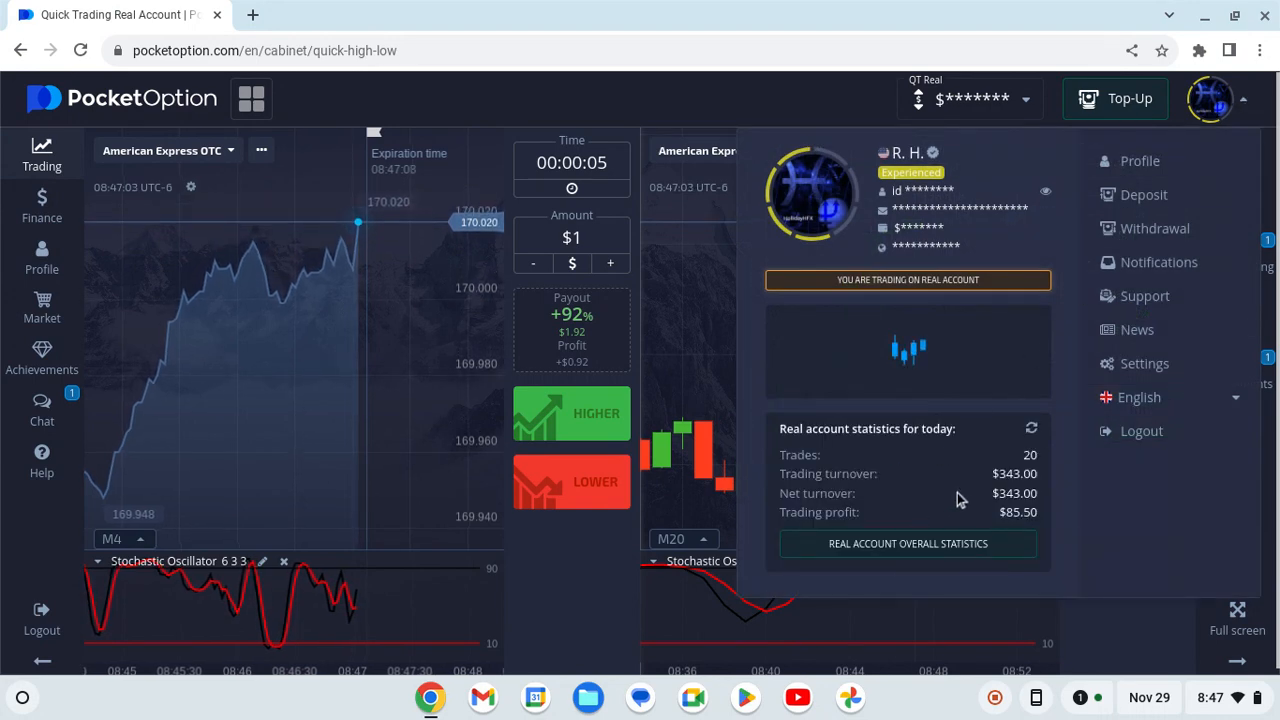